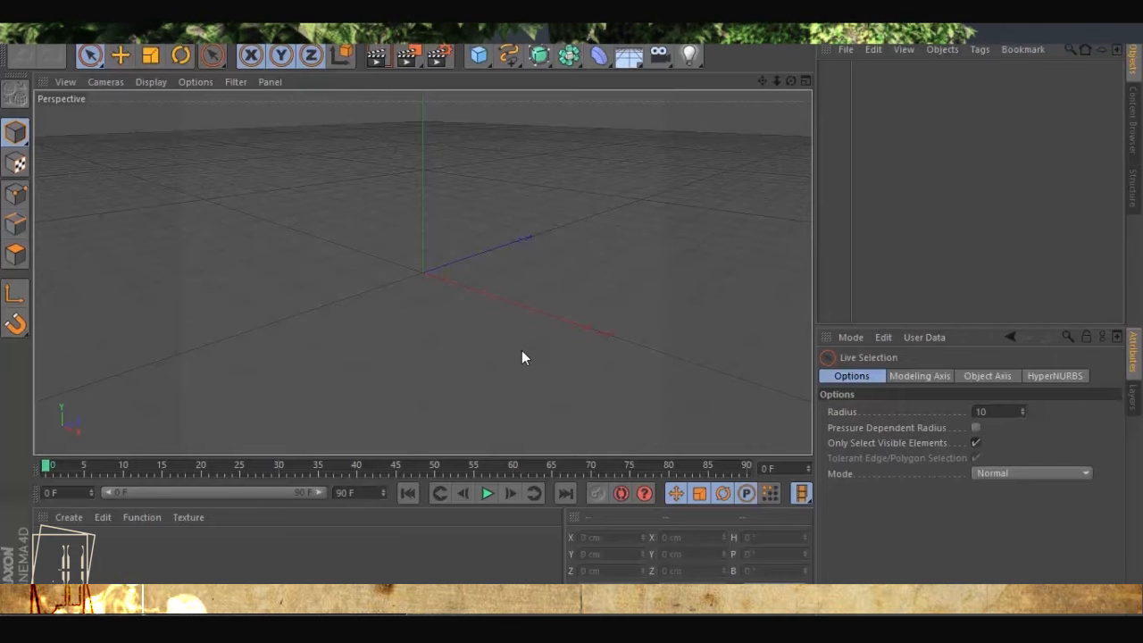
Add a Capsule primitive to the empty scene at its default size and position
click(479, 56)
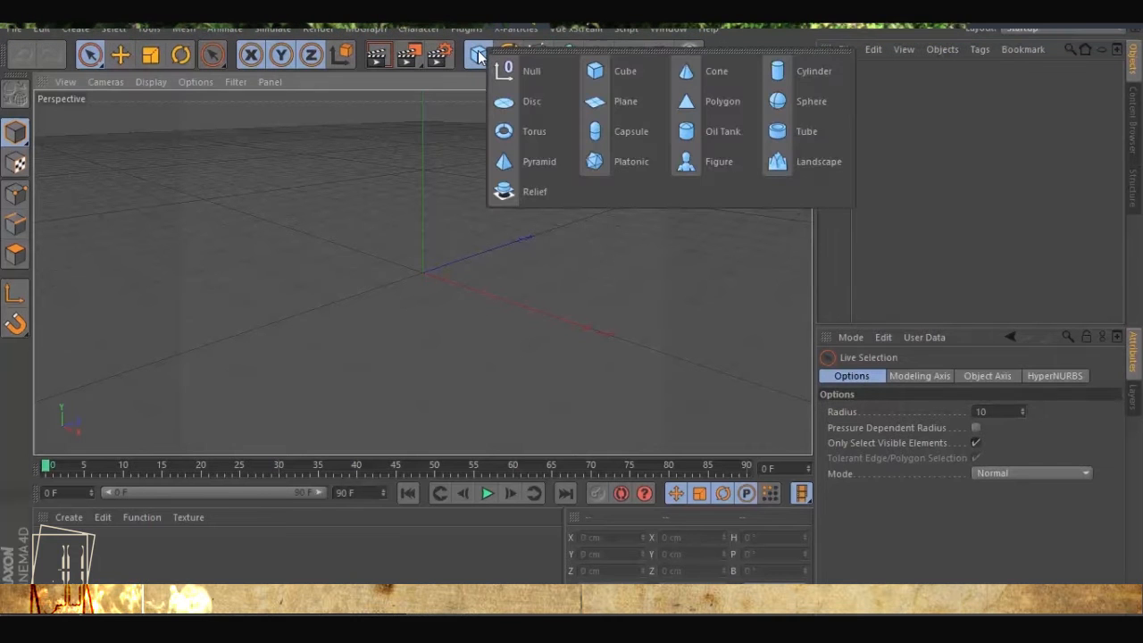
click(631, 132)
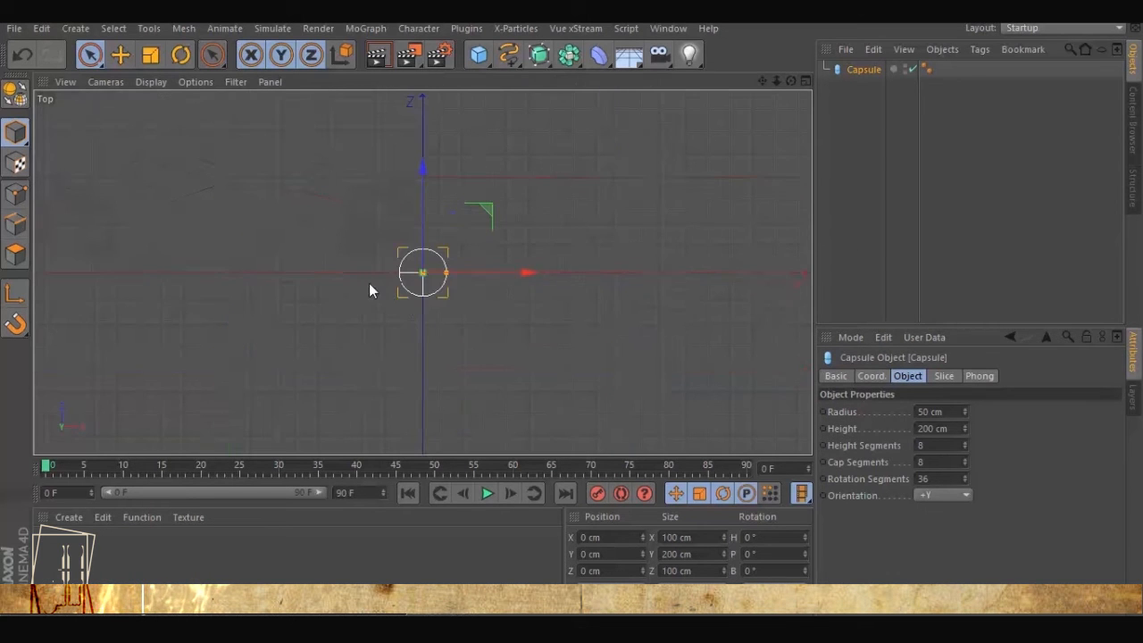
Draw a Bezier spline looping around the capsule and box-select its points to pull them up
click(507, 55)
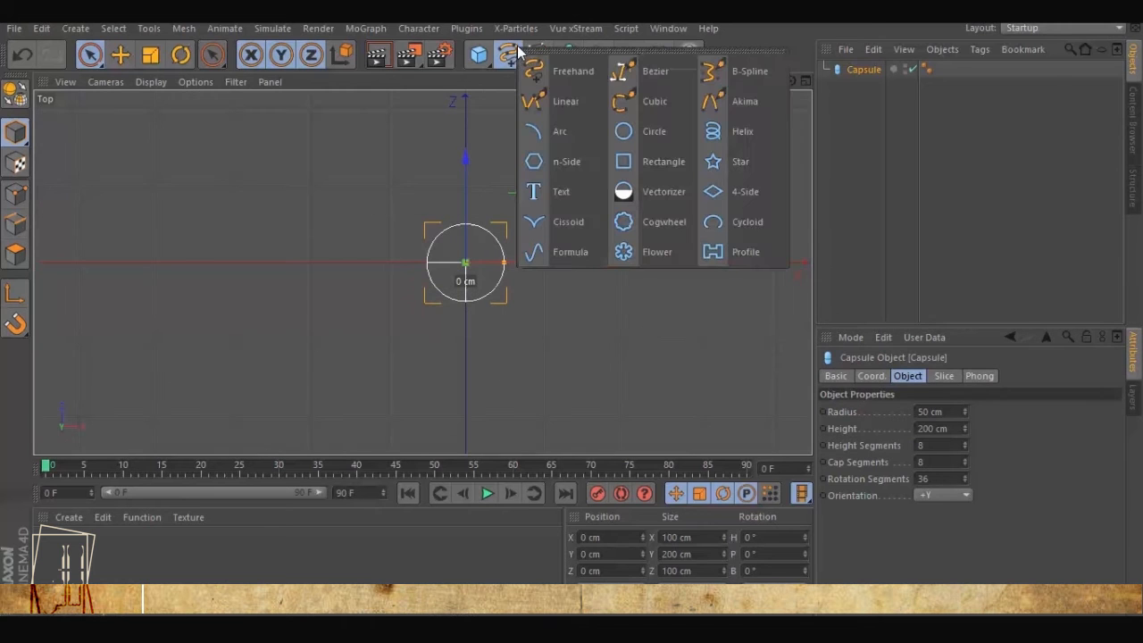
click(654, 71)
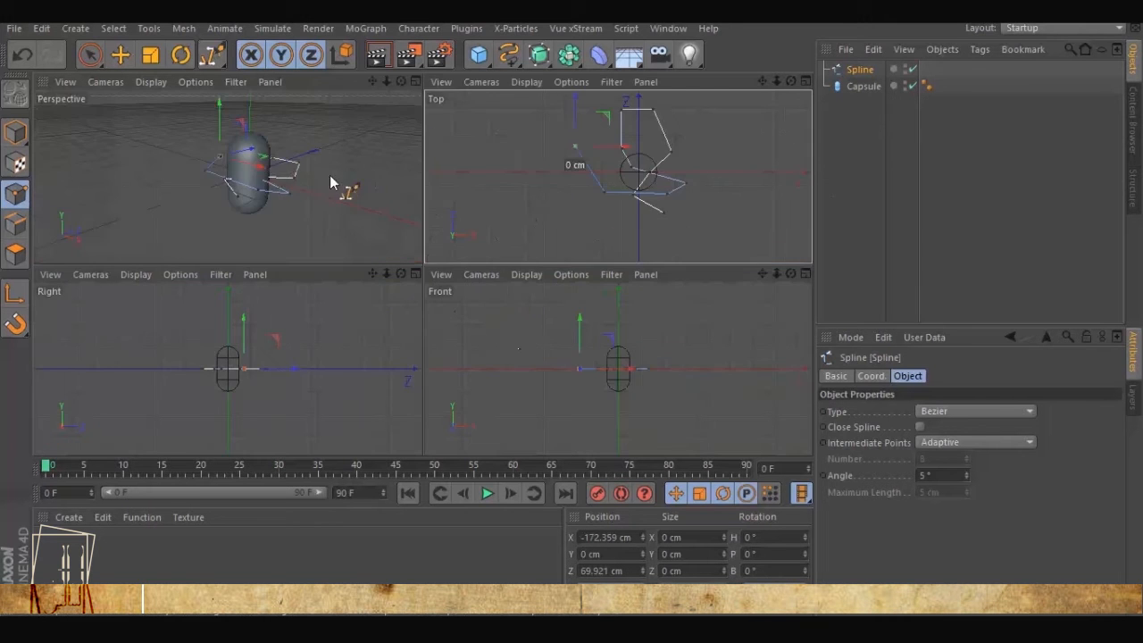
click(89, 54)
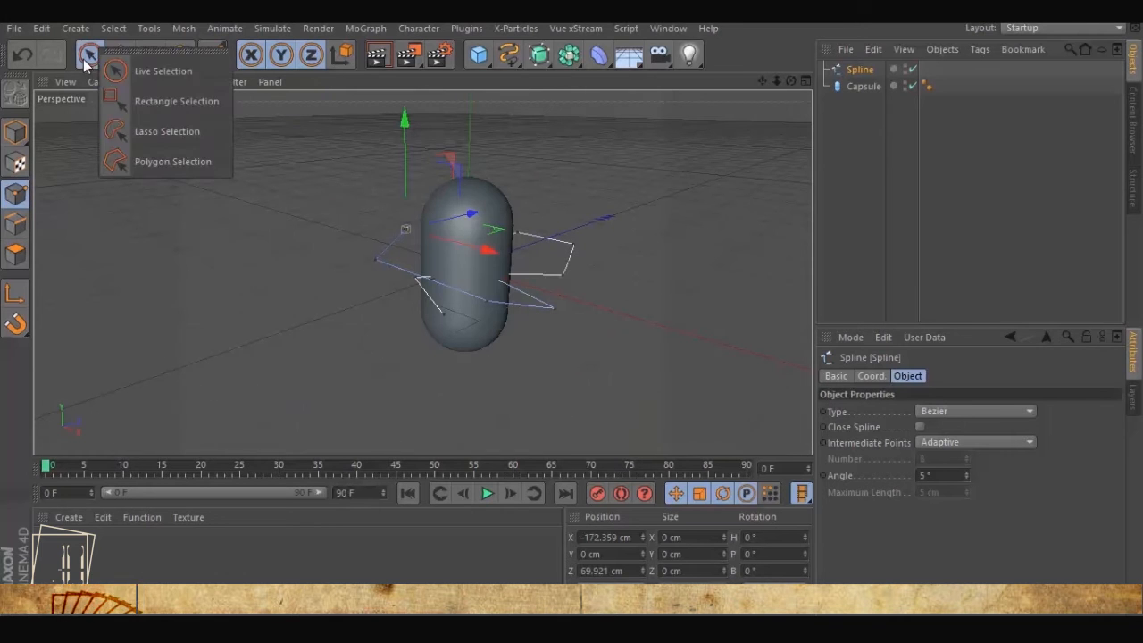
click(177, 100)
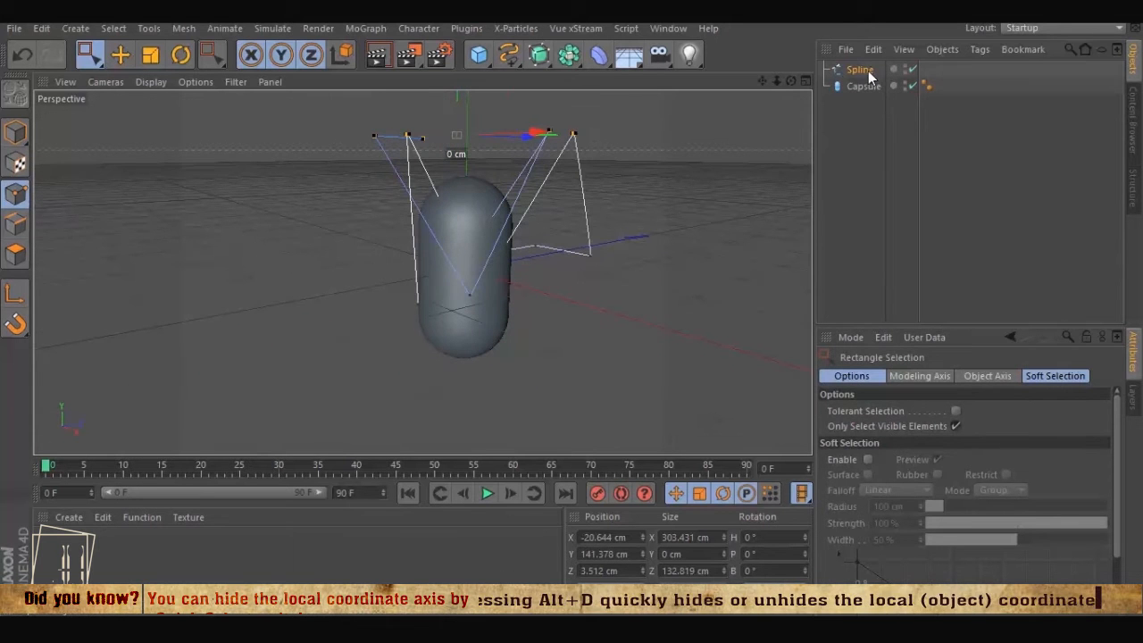
Set the spline's interpolation type to Cubic for a smooth curve
click(861, 70)
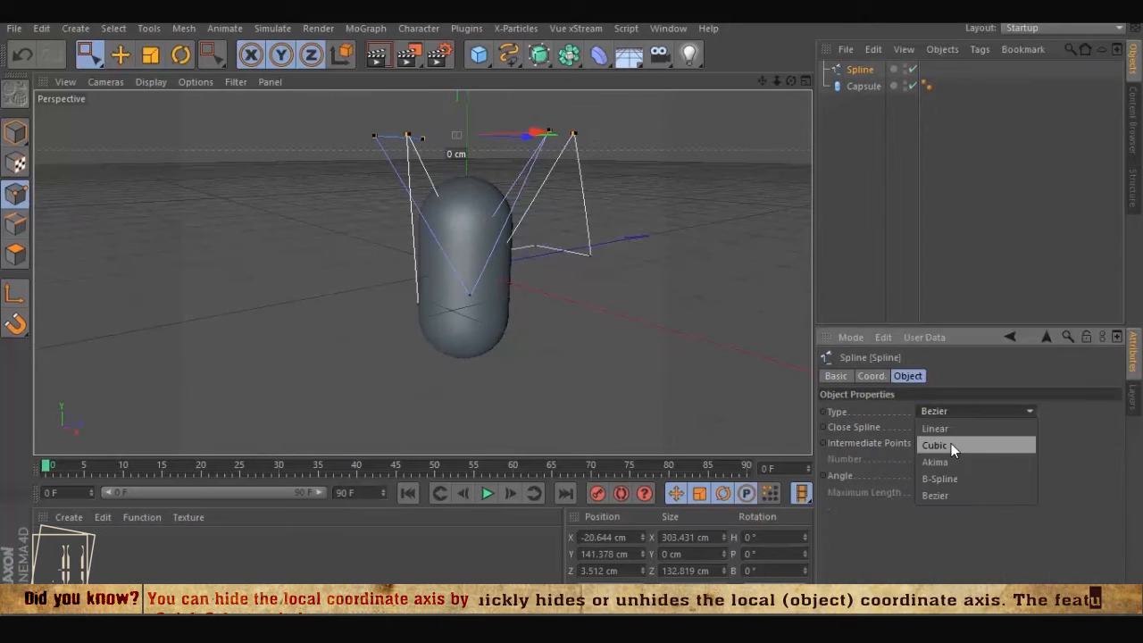
click(936, 445)
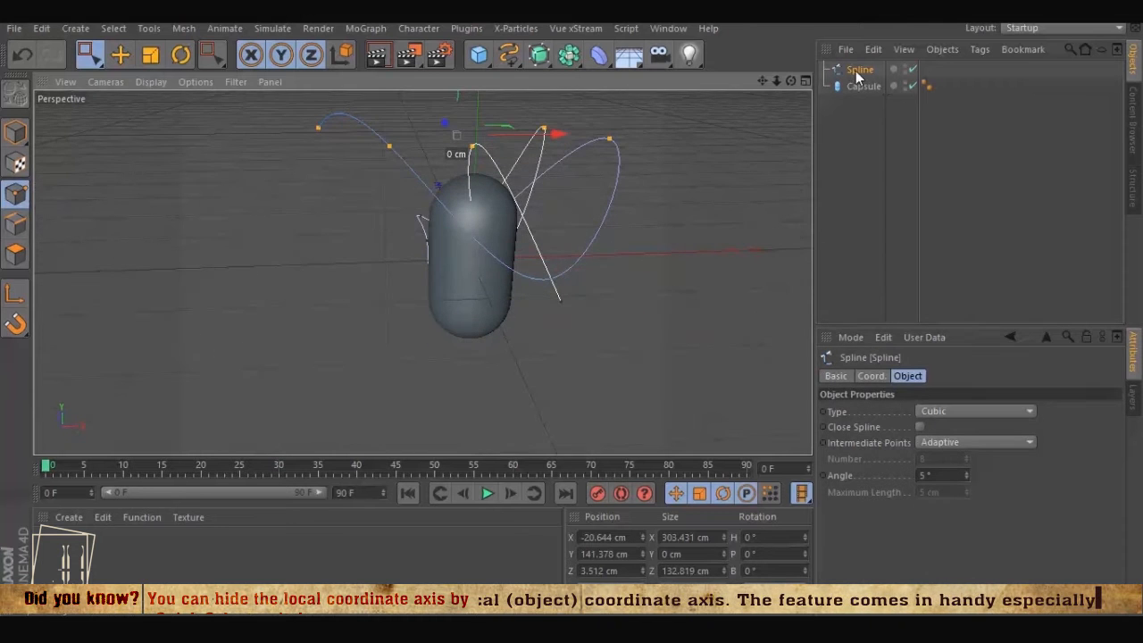
click(864, 86)
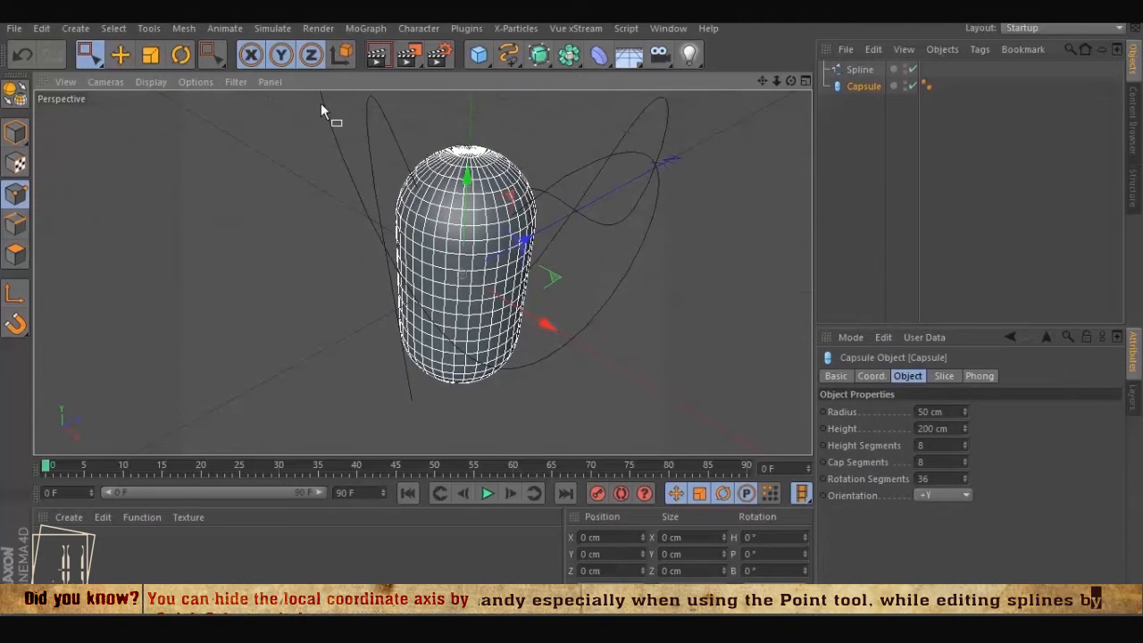
Add an Ivy Grower from Plugins and start growing ivy strands over the capsule
click(466, 29)
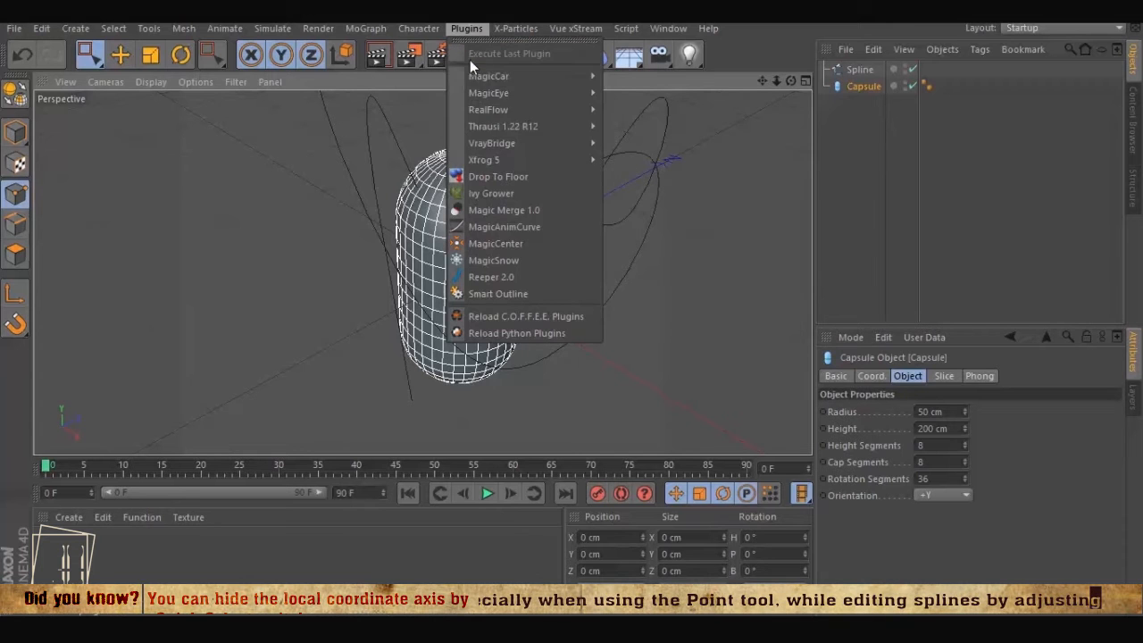
click(489, 193)
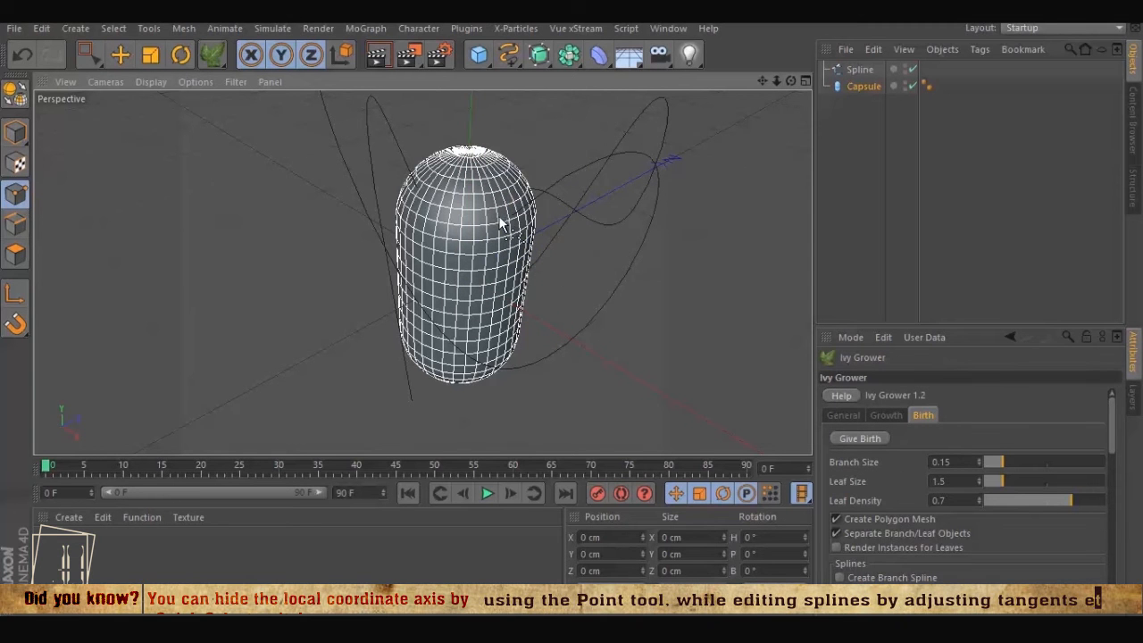
click(886, 414)
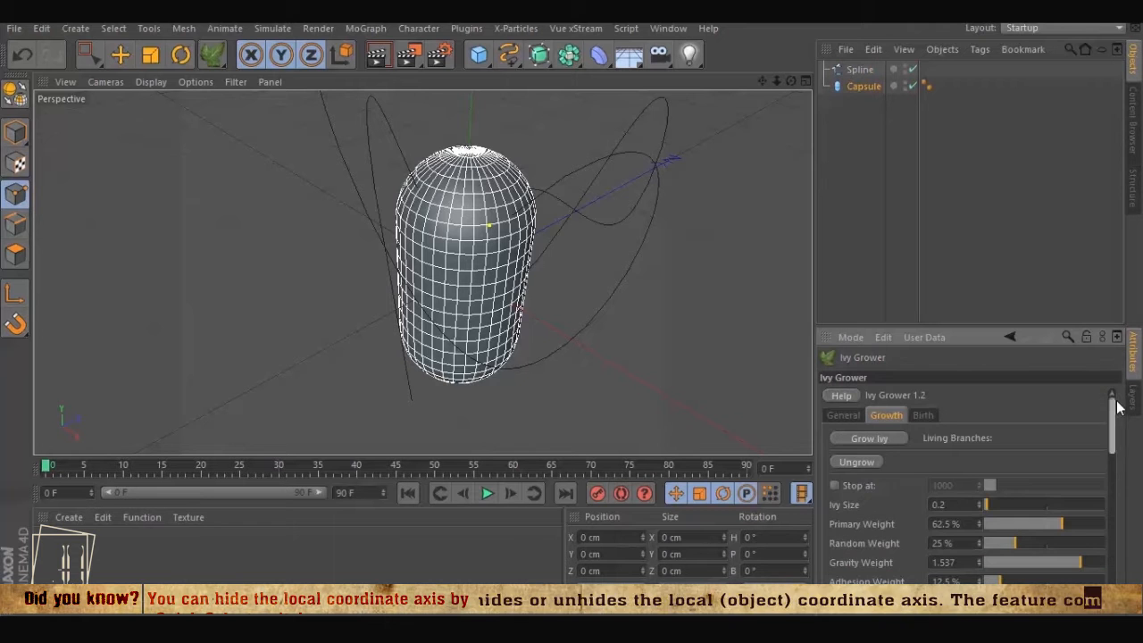
click(868, 438)
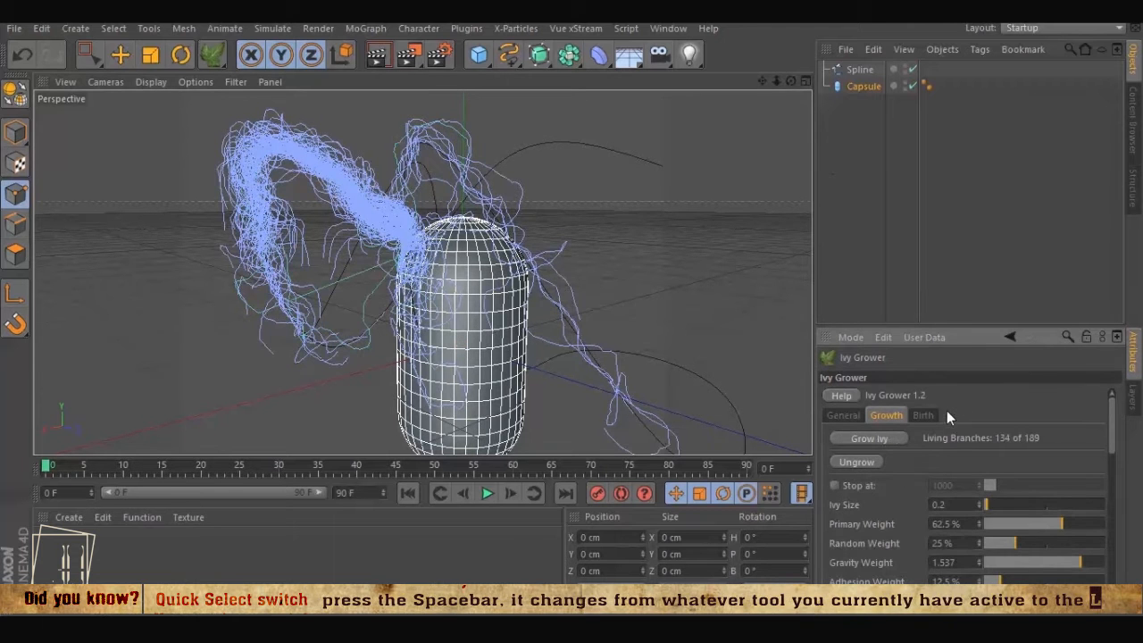
Give birth to leafy ivy geometry from the grown strands on the capsule
click(923, 414)
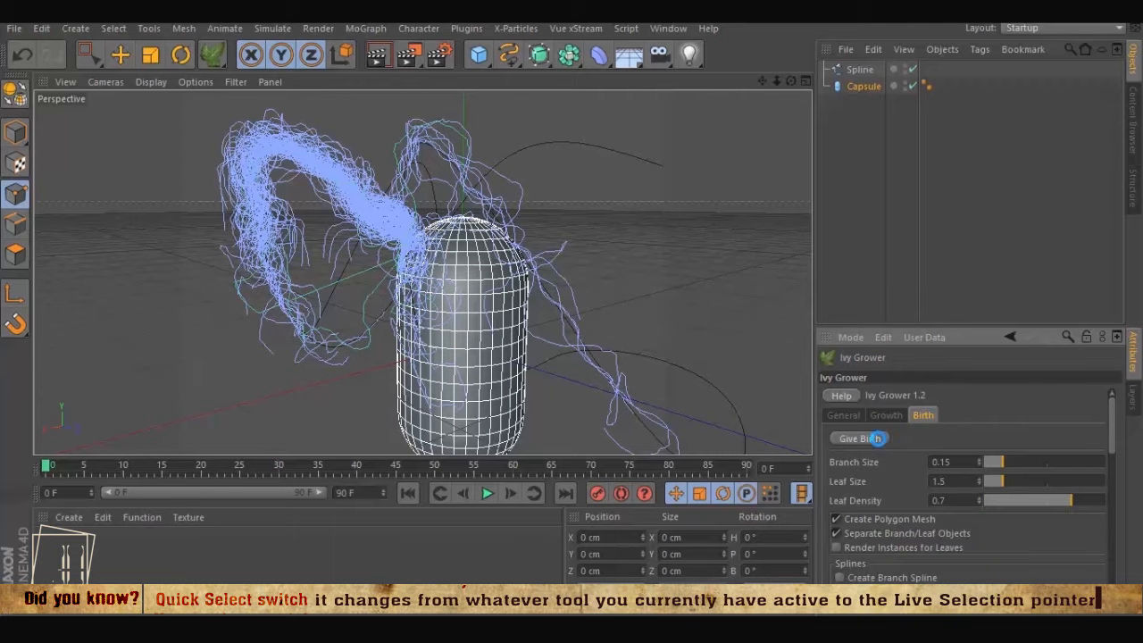
click(857, 440)
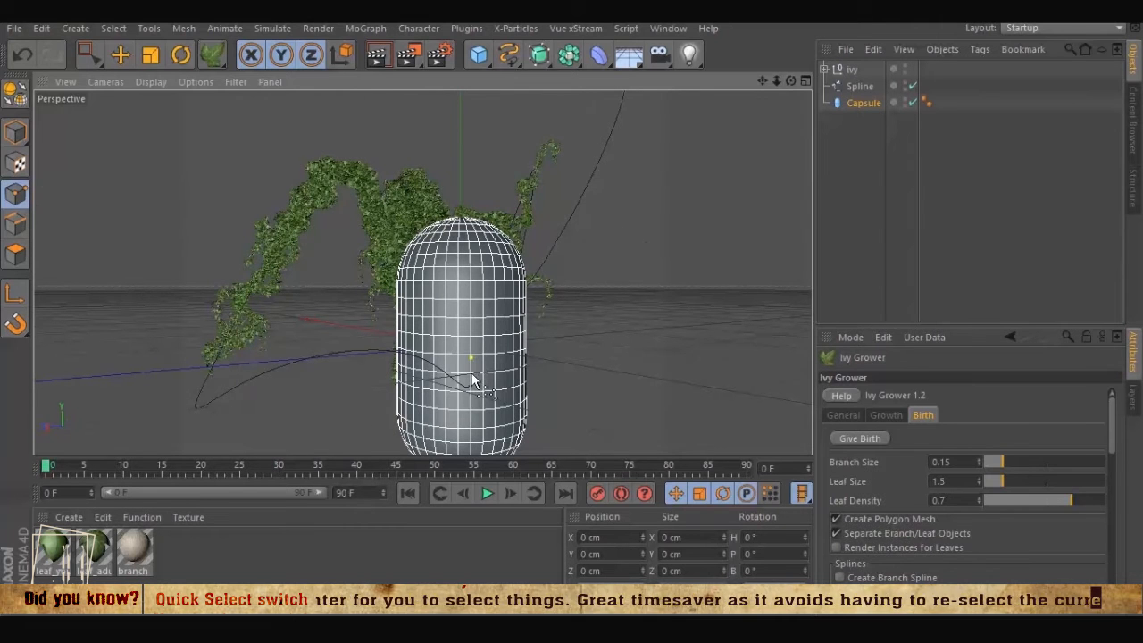
scroll(down, 3)
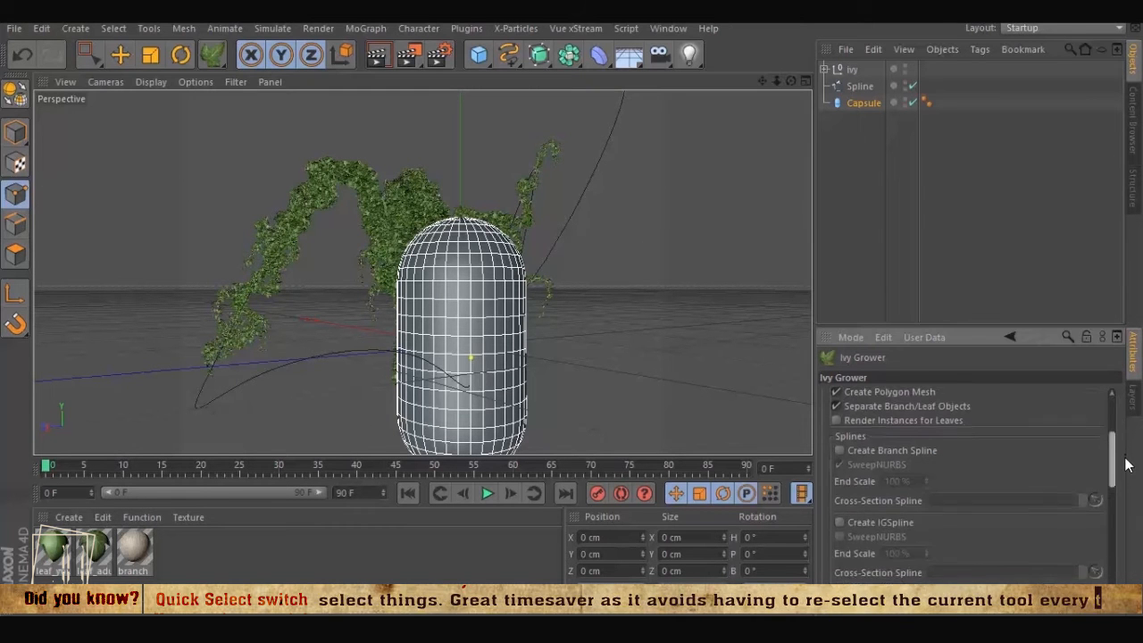
click(886, 415)
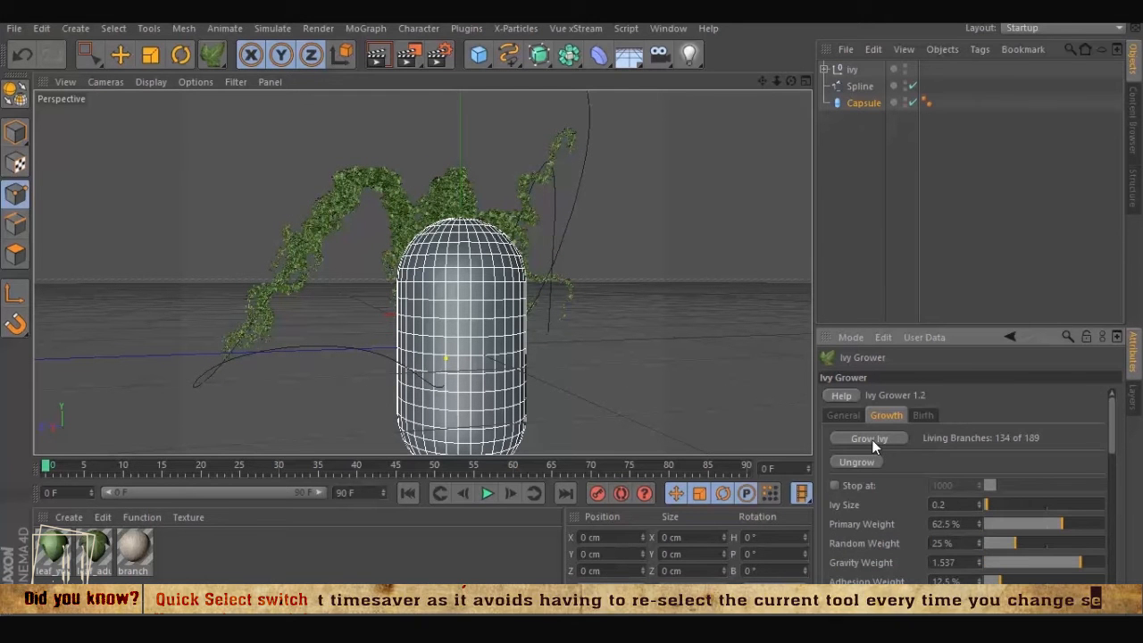
Grow and stop a second ivy batch, give it leaves, then delete the guide spline
click(868, 437)
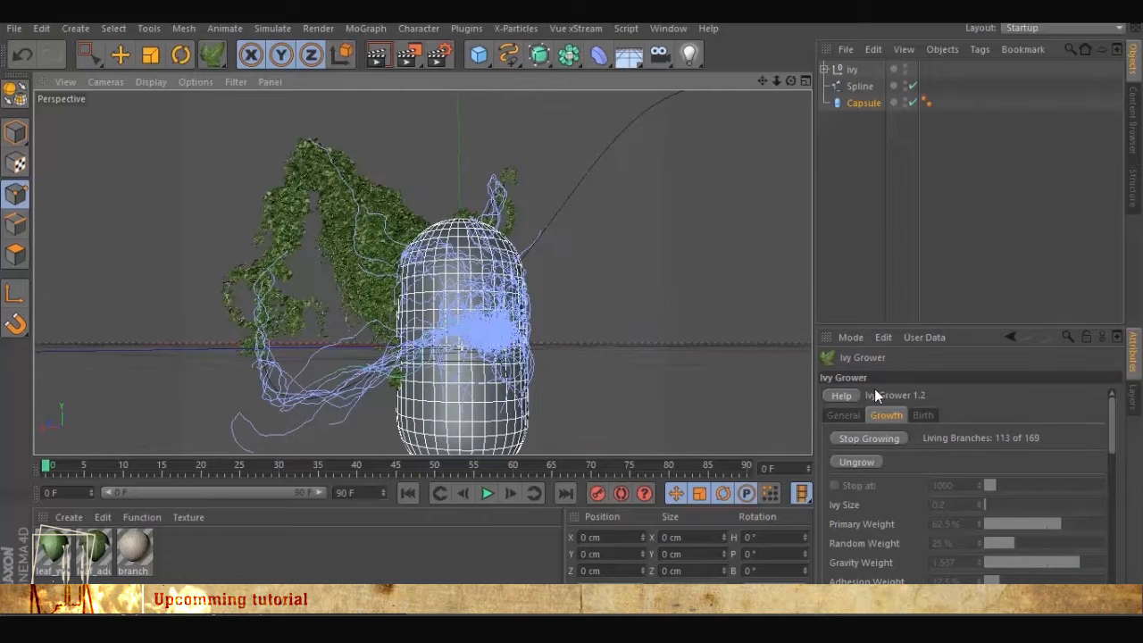
click(868, 437)
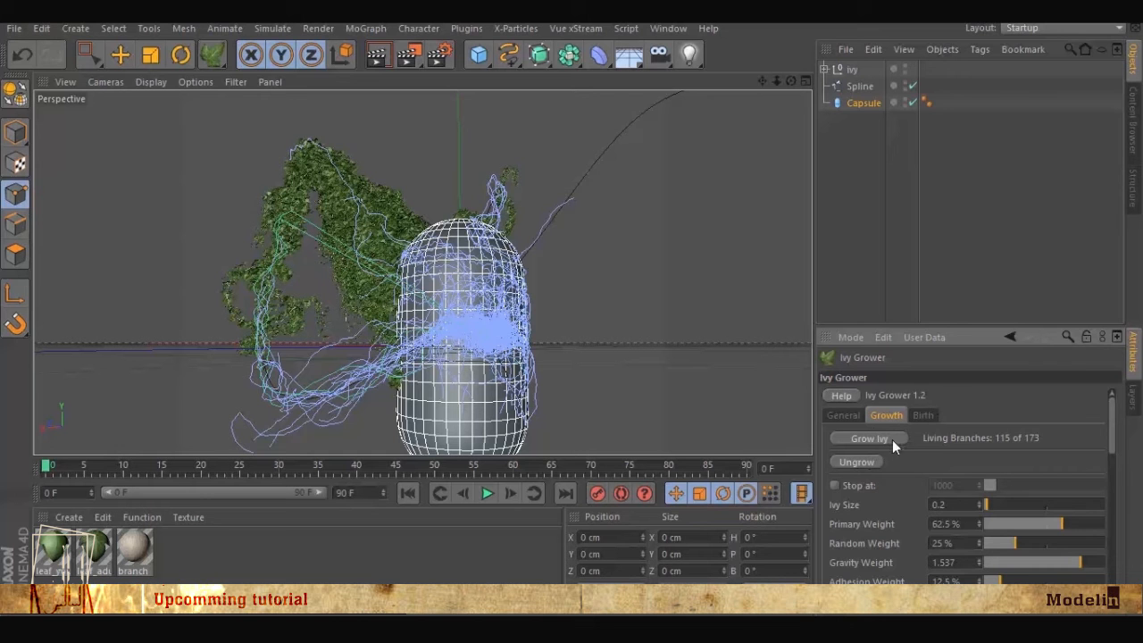
click(923, 414)
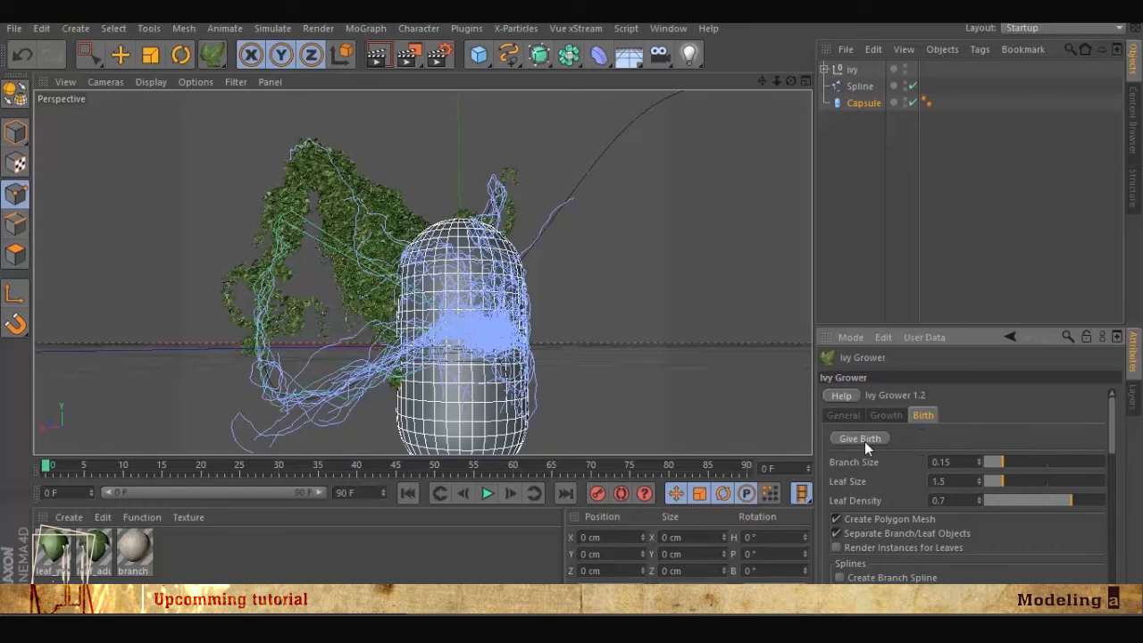
click(857, 438)
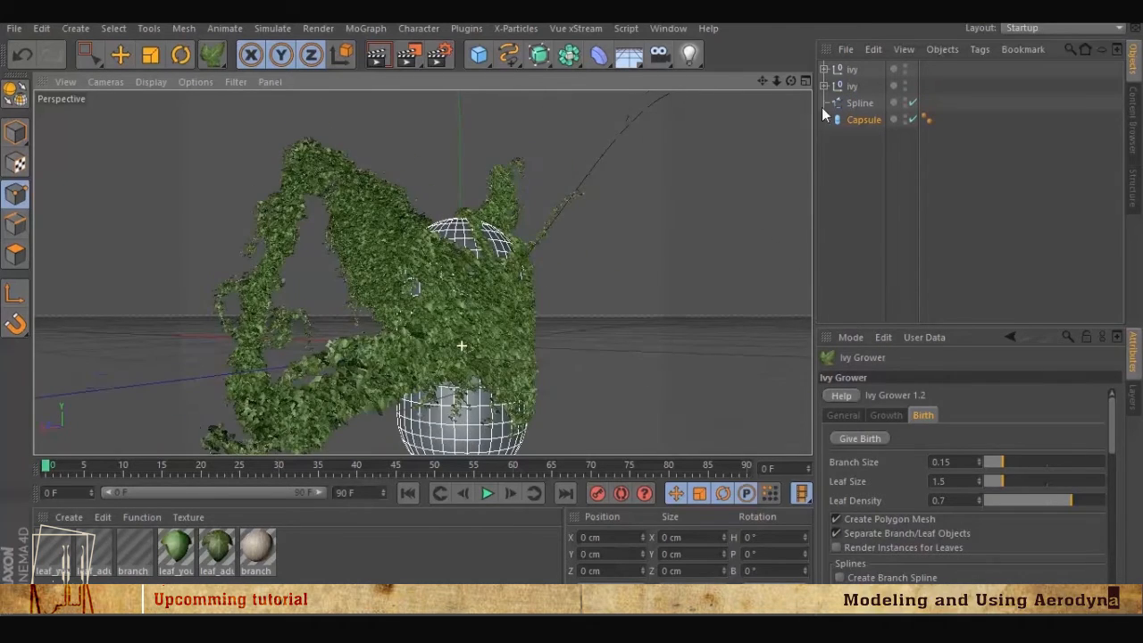
click(857, 102)
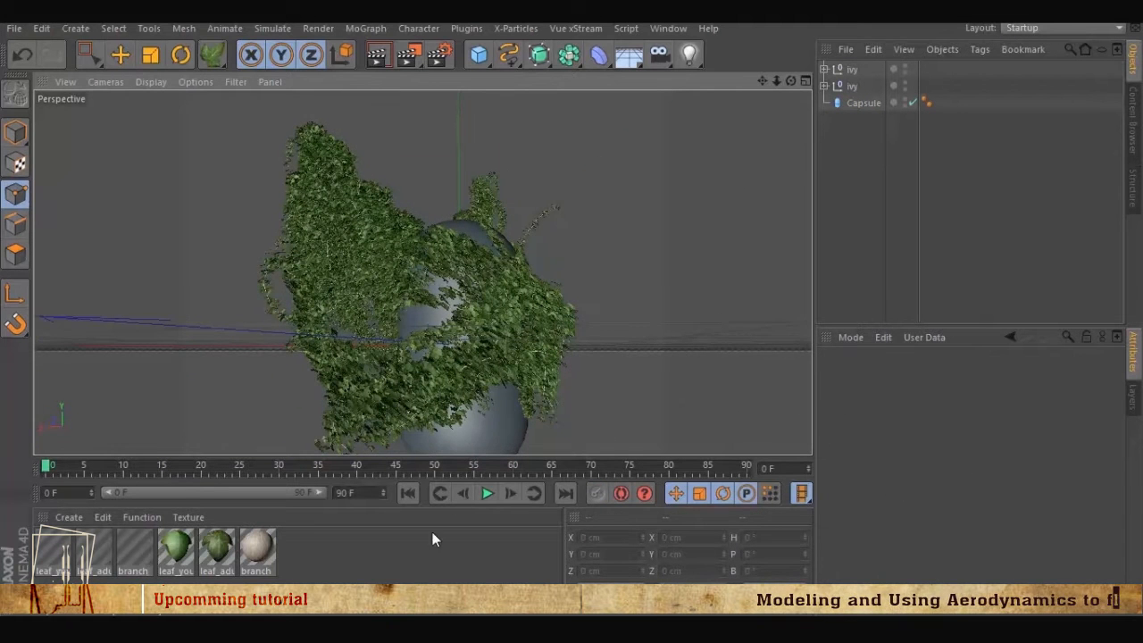
Create a V-Ray Advanced material and show its Diffuse Layer 1 settings
click(68, 518)
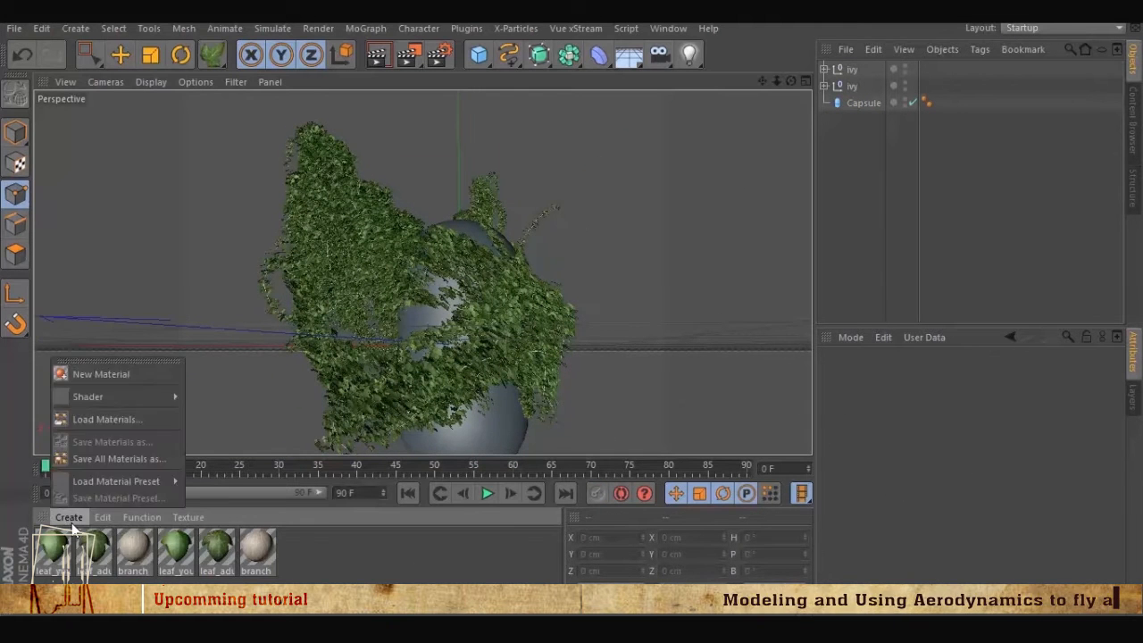
mouse_move(87, 397)
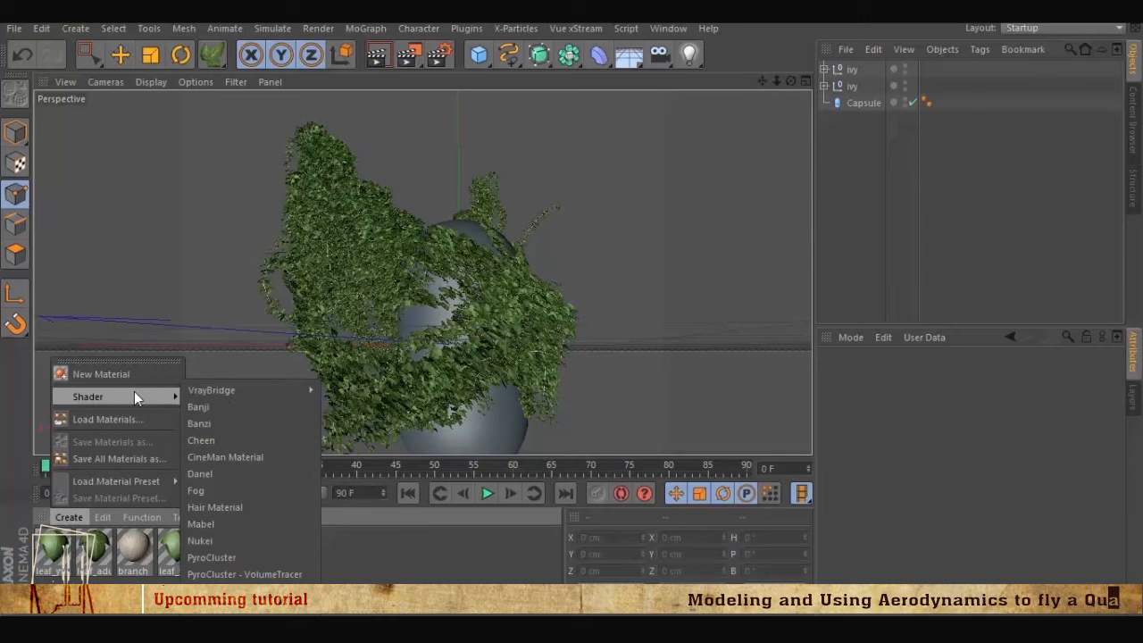
click(211, 389)
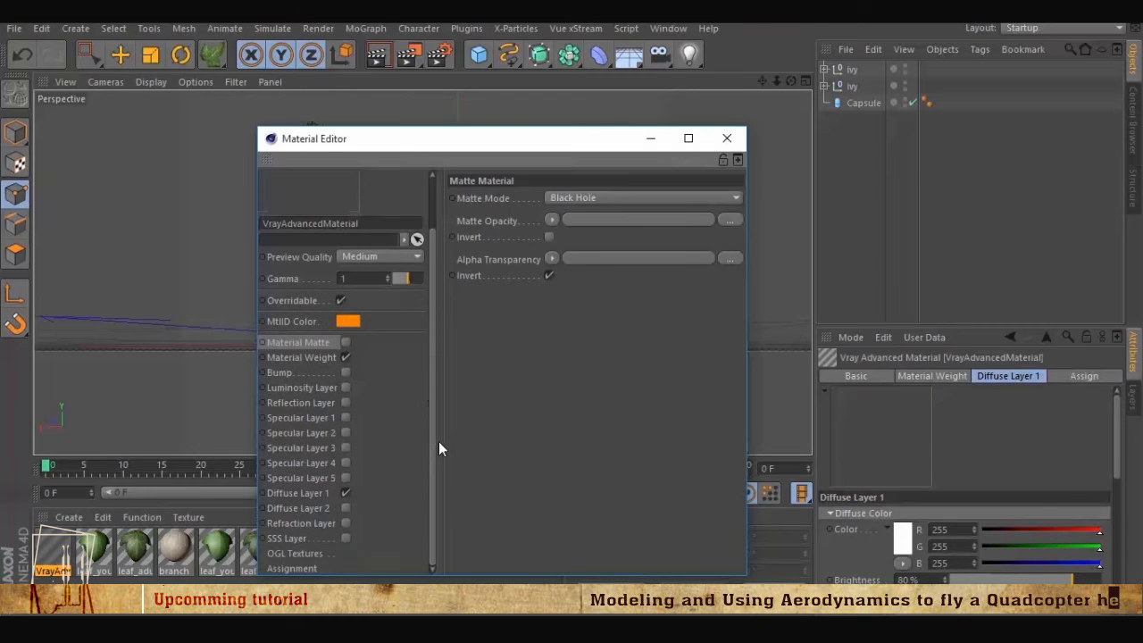
click(296, 493)
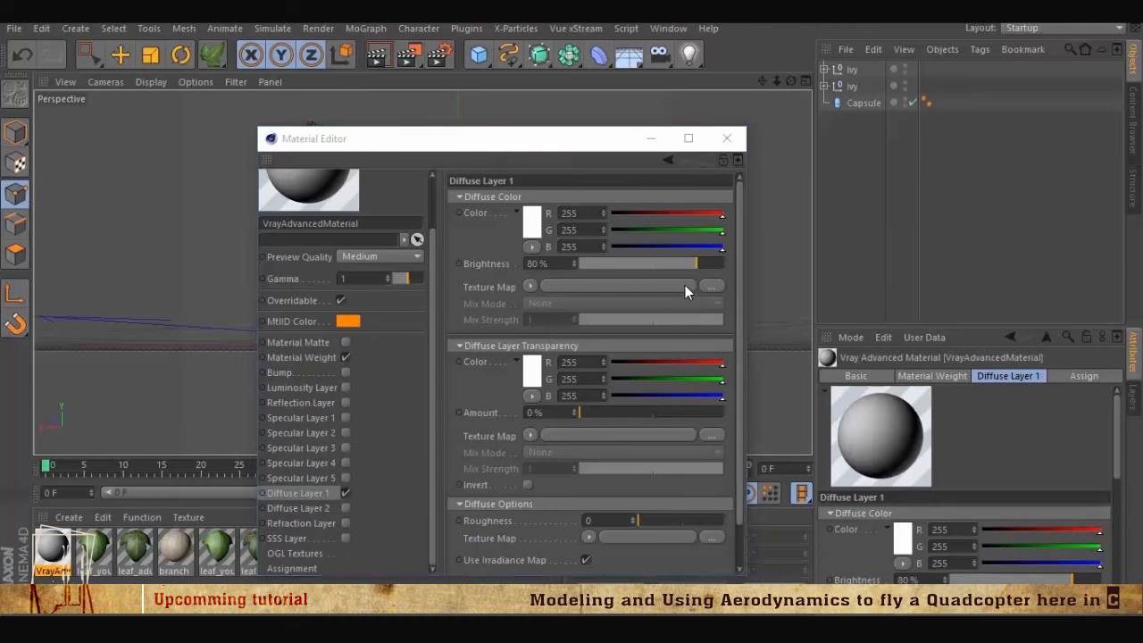
Load a photo as the diffuse texture map and close the material editor
click(711, 286)
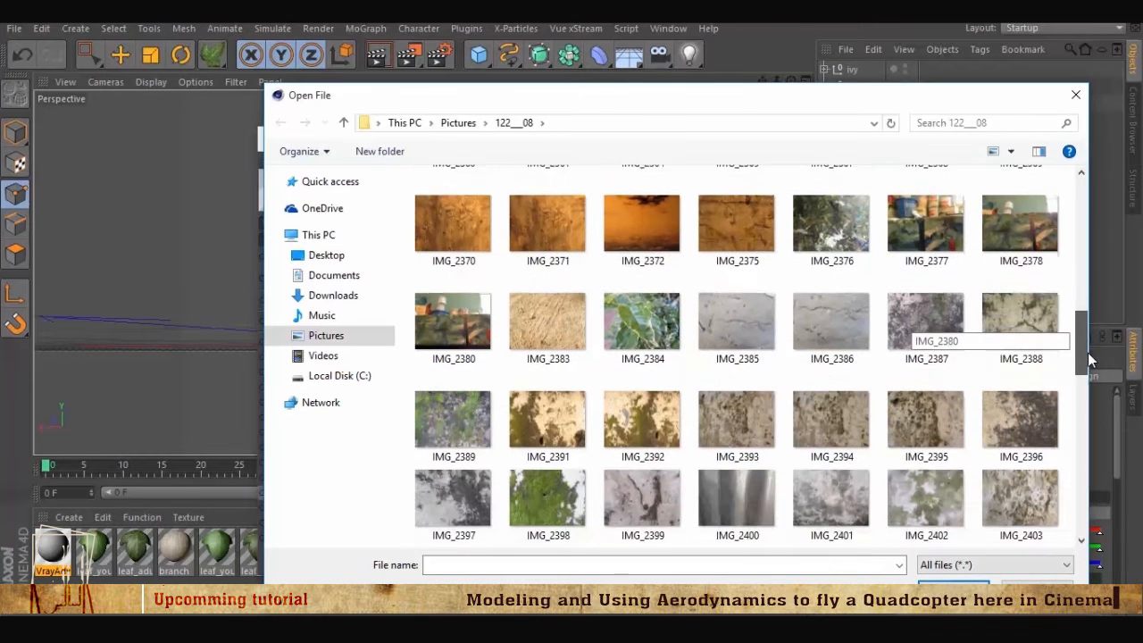
click(547, 461)
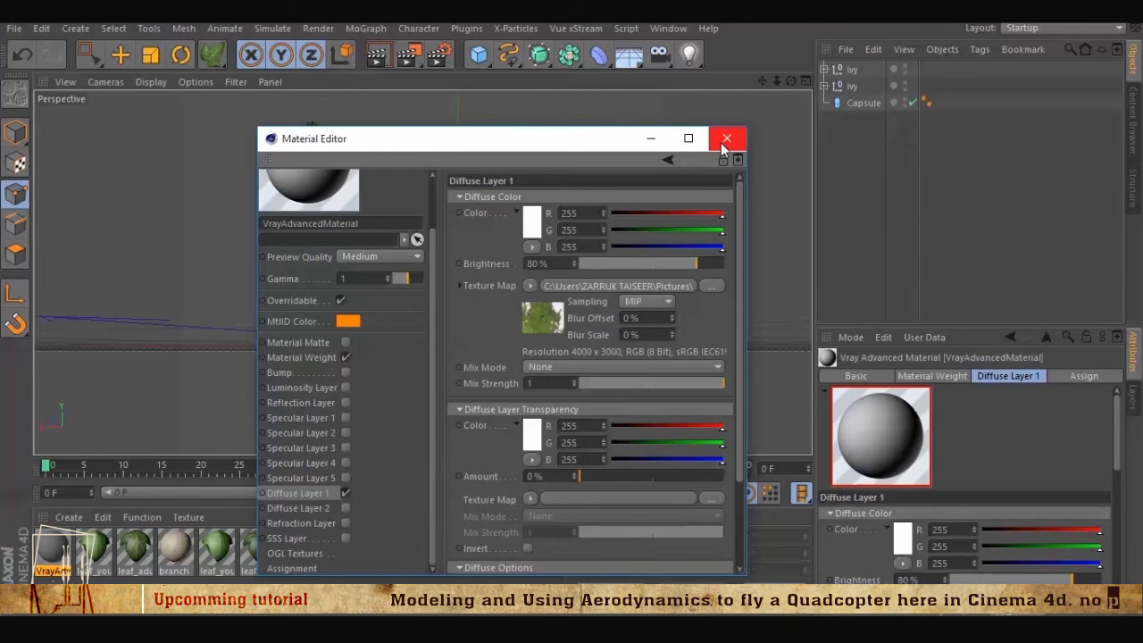
mouse_move(725, 139)
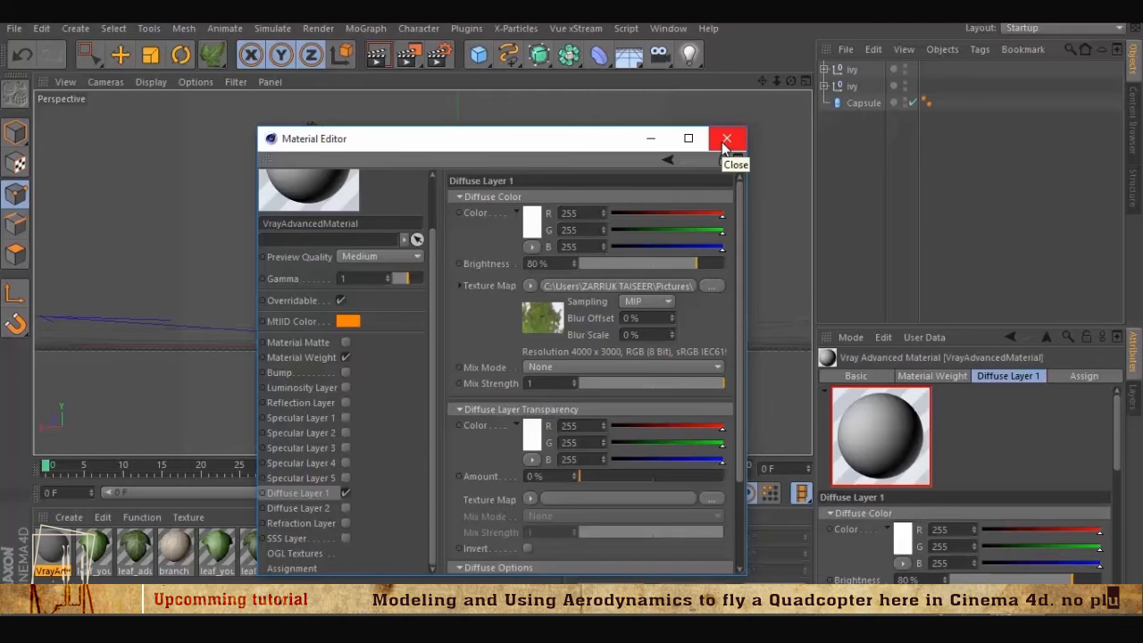
click(727, 139)
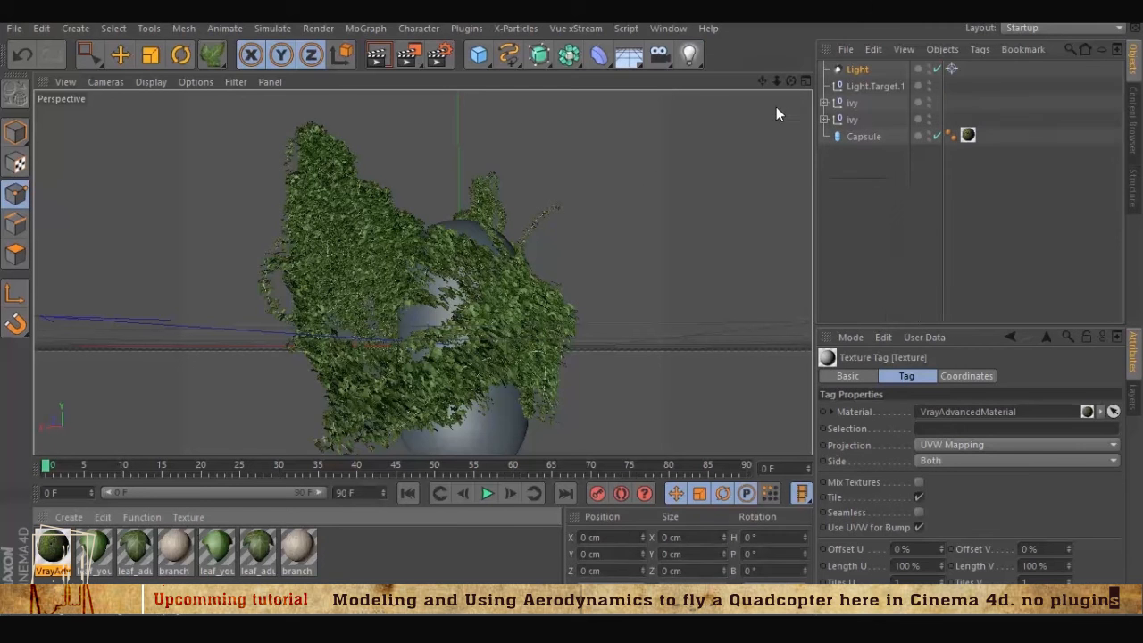
Look through the selected spot light as the active camera
click(858, 68)
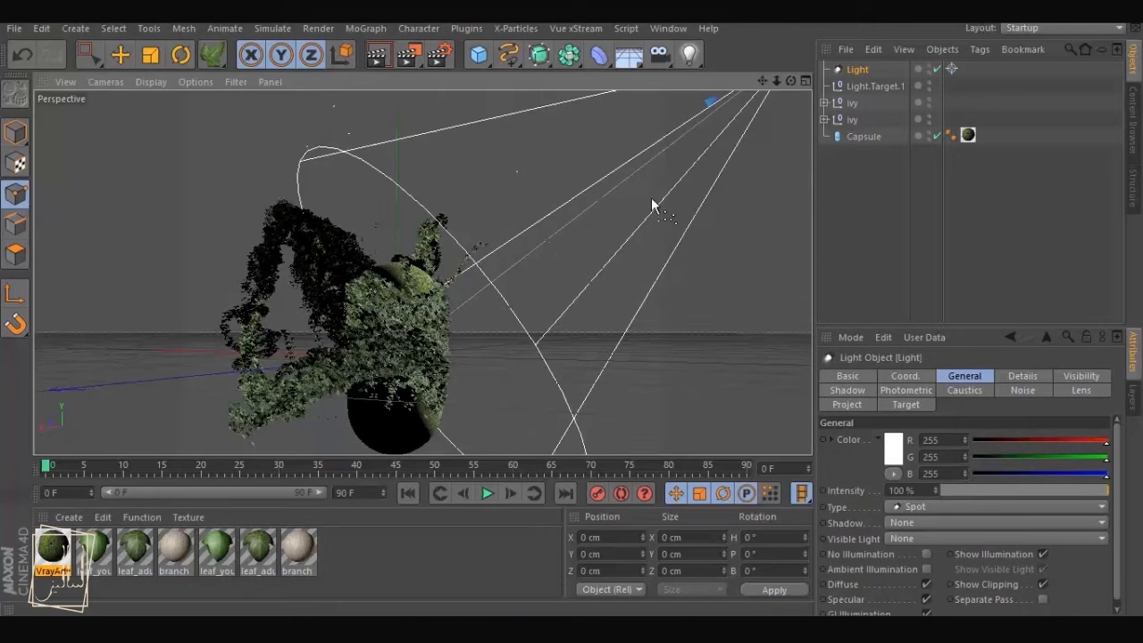
click(105, 82)
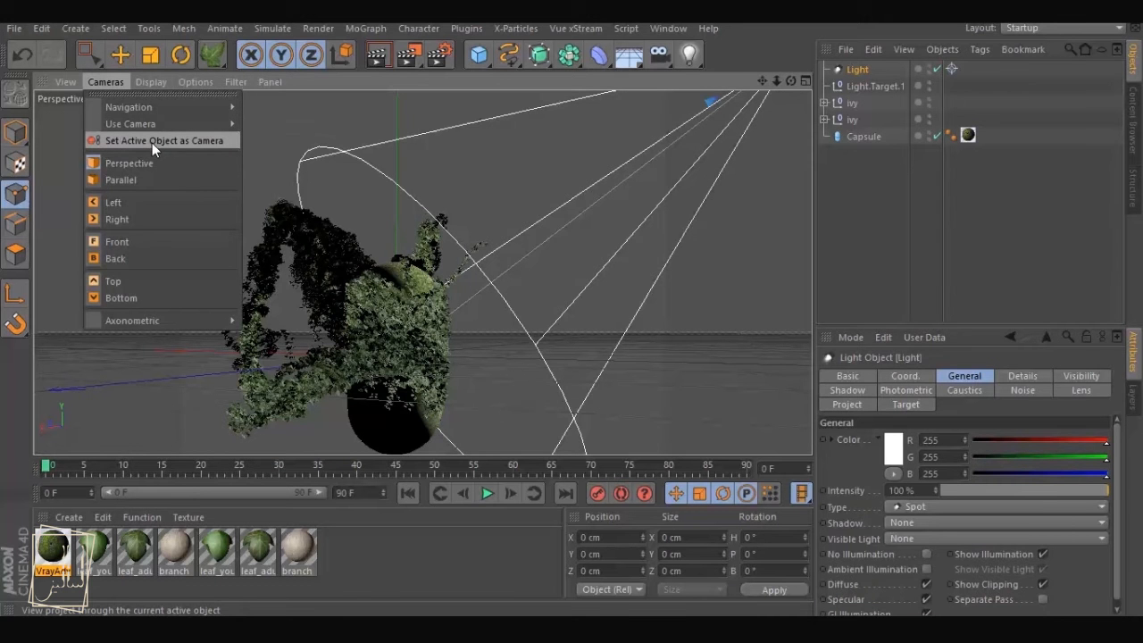
click(165, 140)
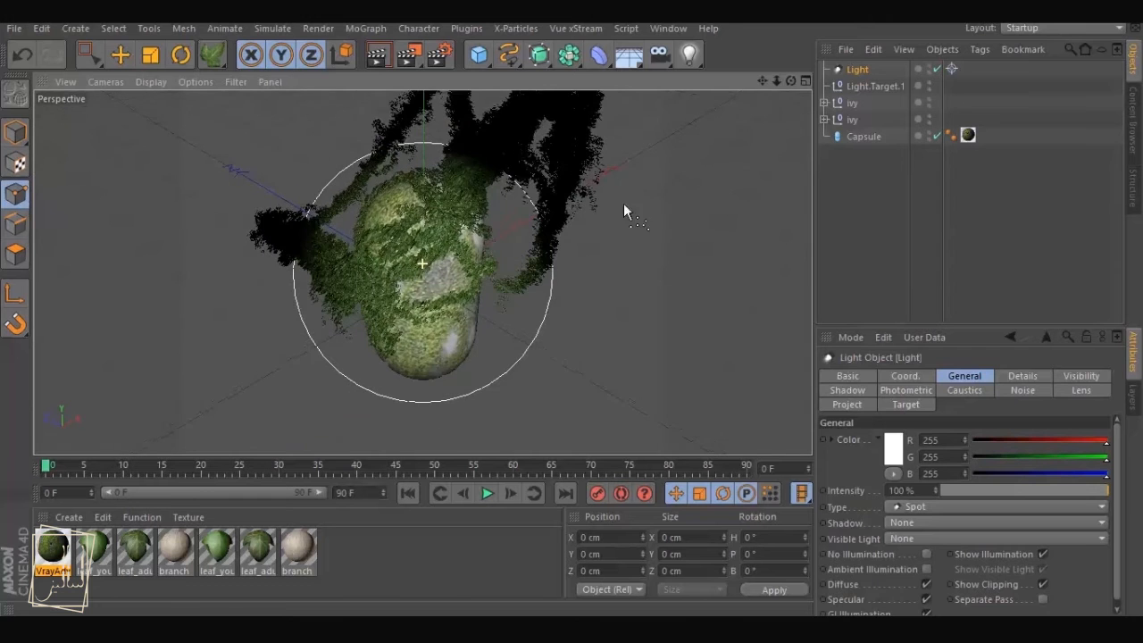
Alternate selecting the capsule and light to check the light's aim at the capsule
click(864, 136)
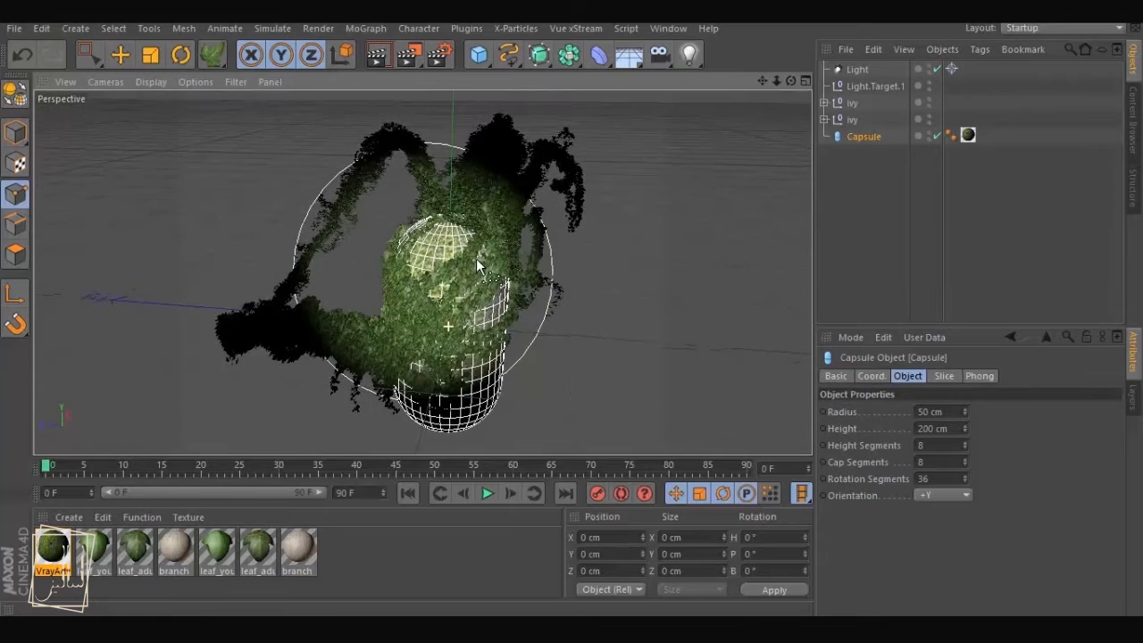
click(857, 68)
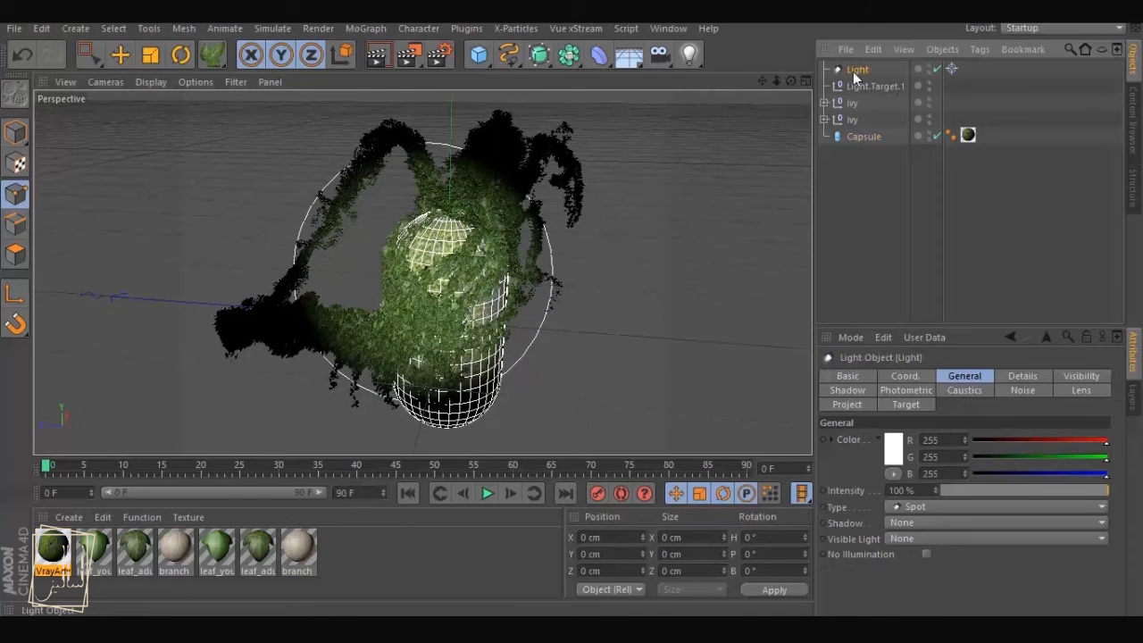
click(862, 136)
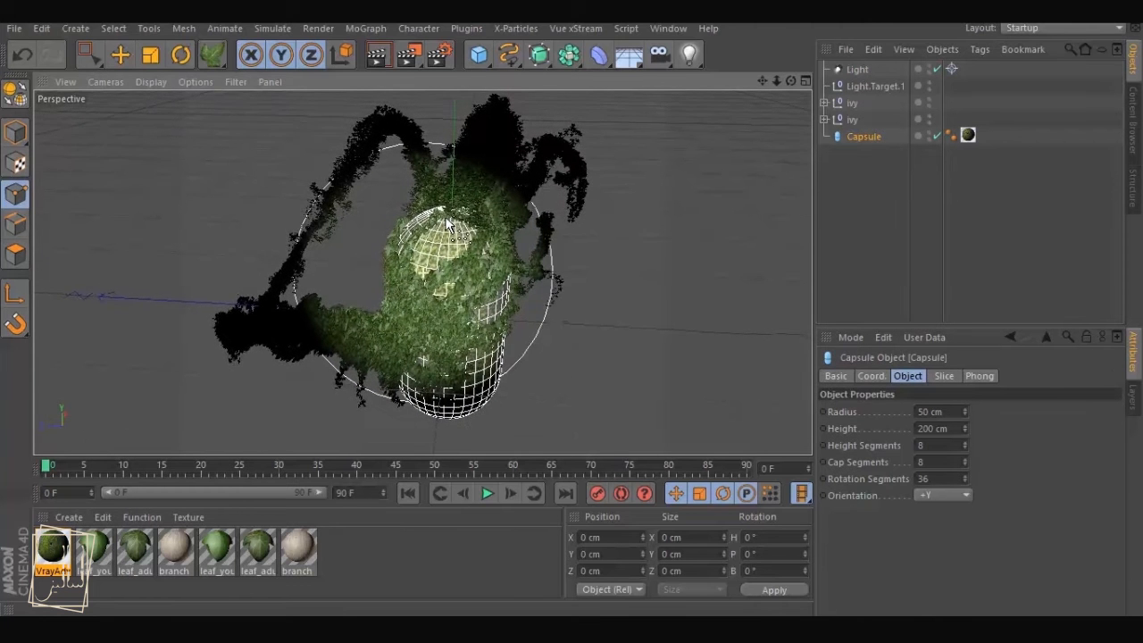
click(106, 82)
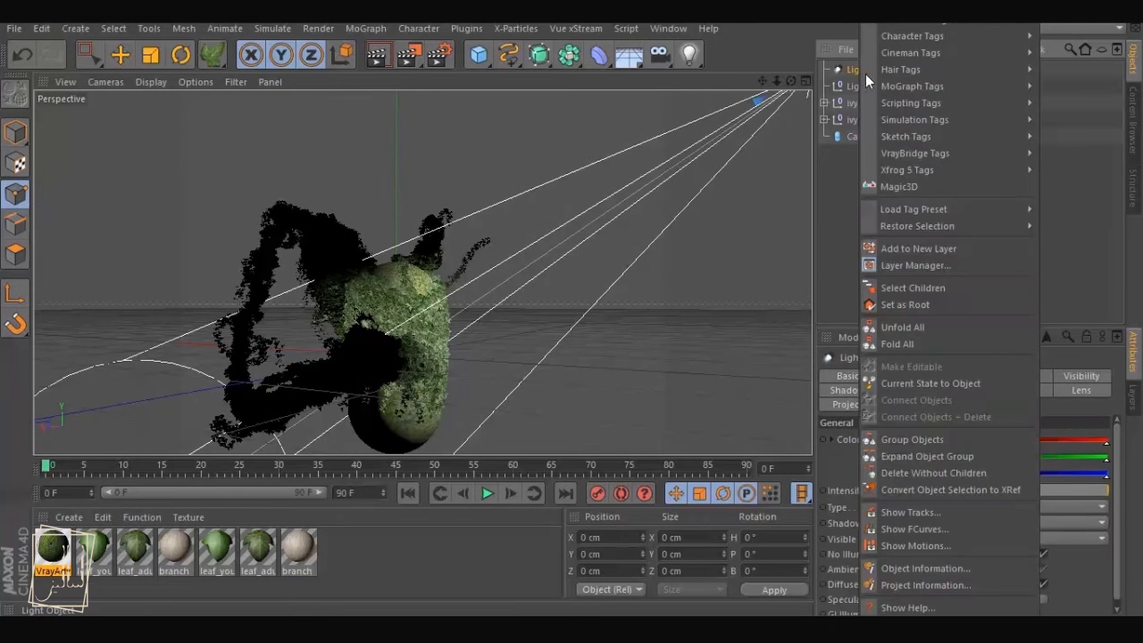
mouse_move(914, 153)
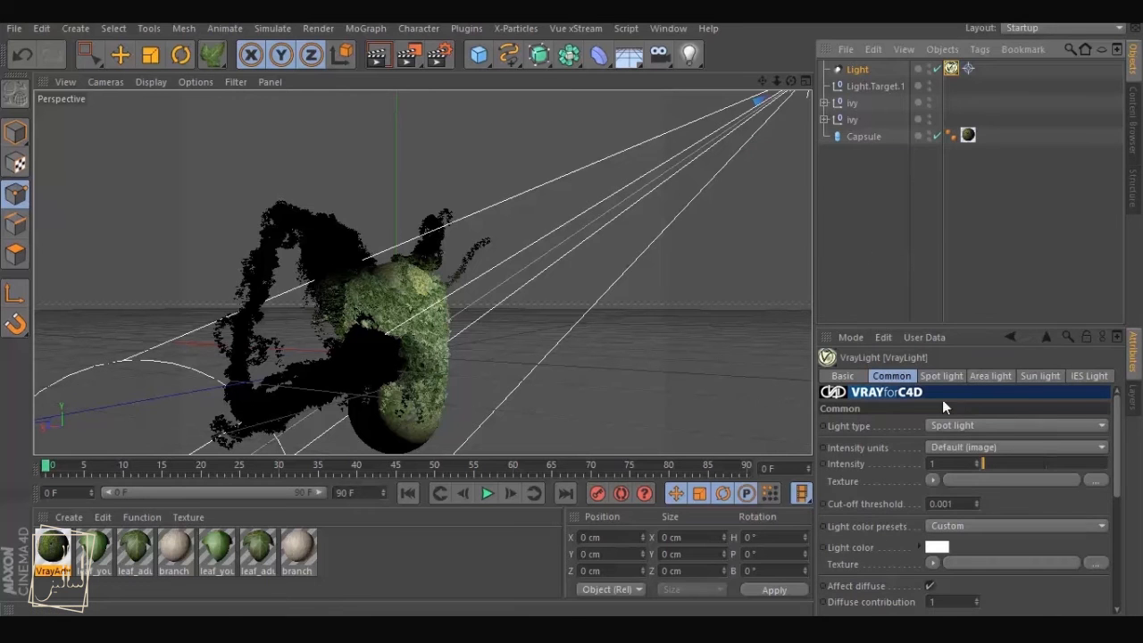
Set the V-Ray light's type to Infinite light
click(1014, 425)
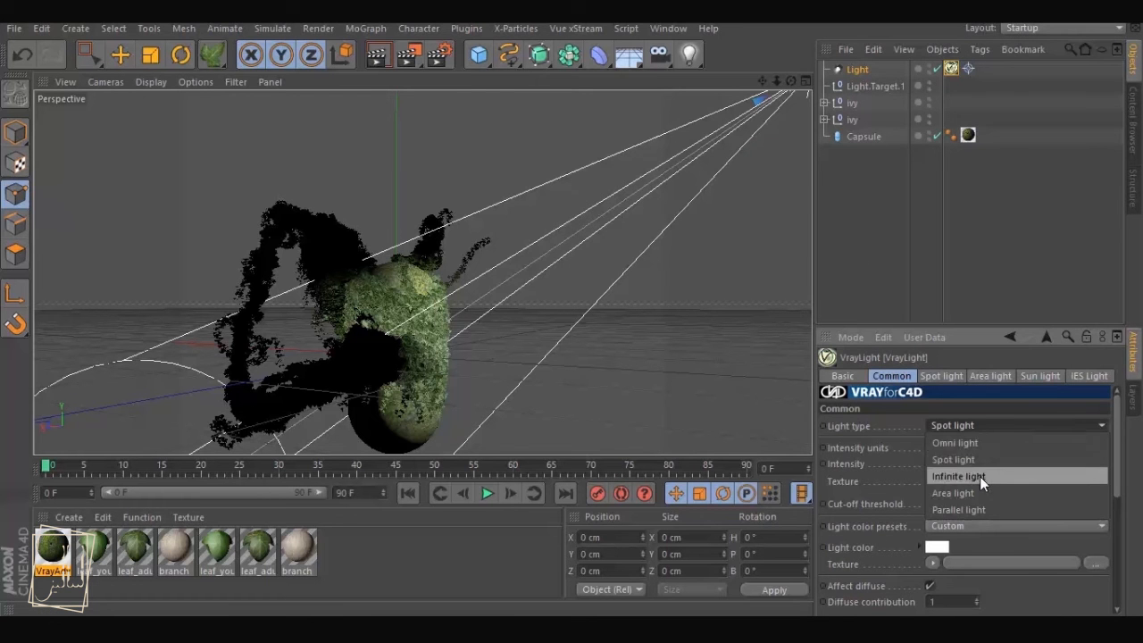
click(954, 492)
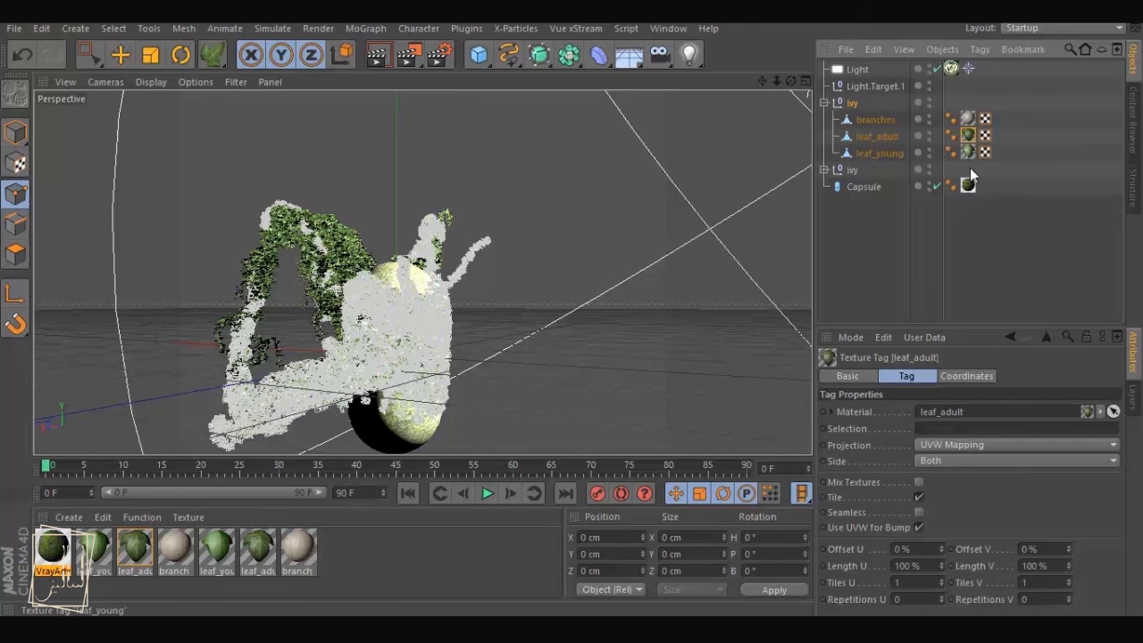
Run the VrayBridge Vray Material Converter on the ivy's branch and leaf materials
click(466, 29)
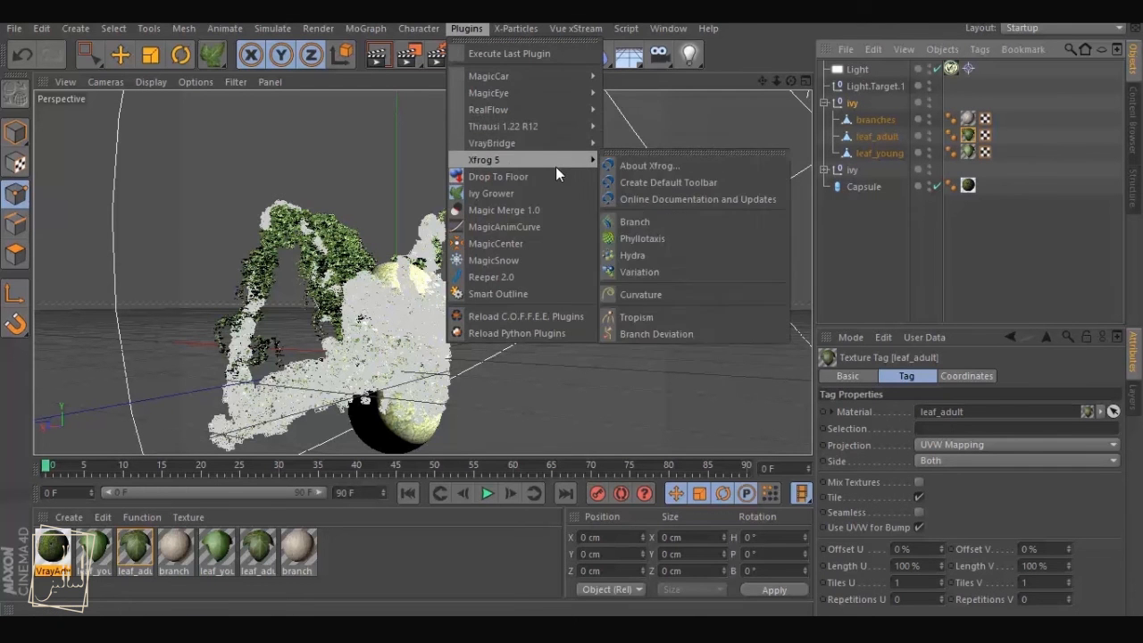
mouse_move(491, 143)
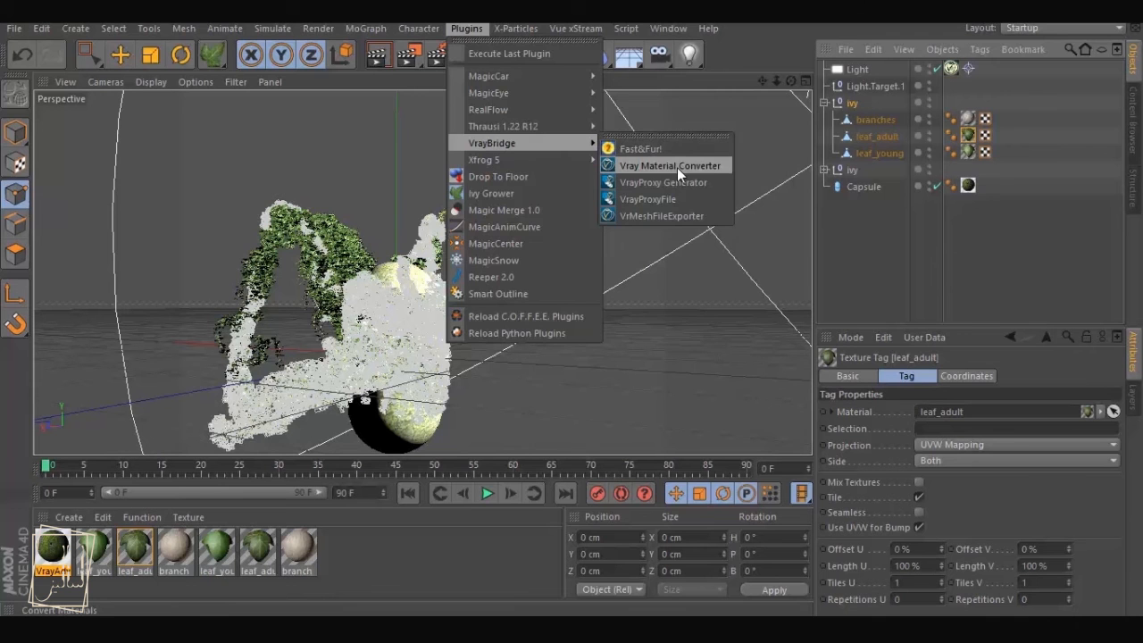
click(668, 165)
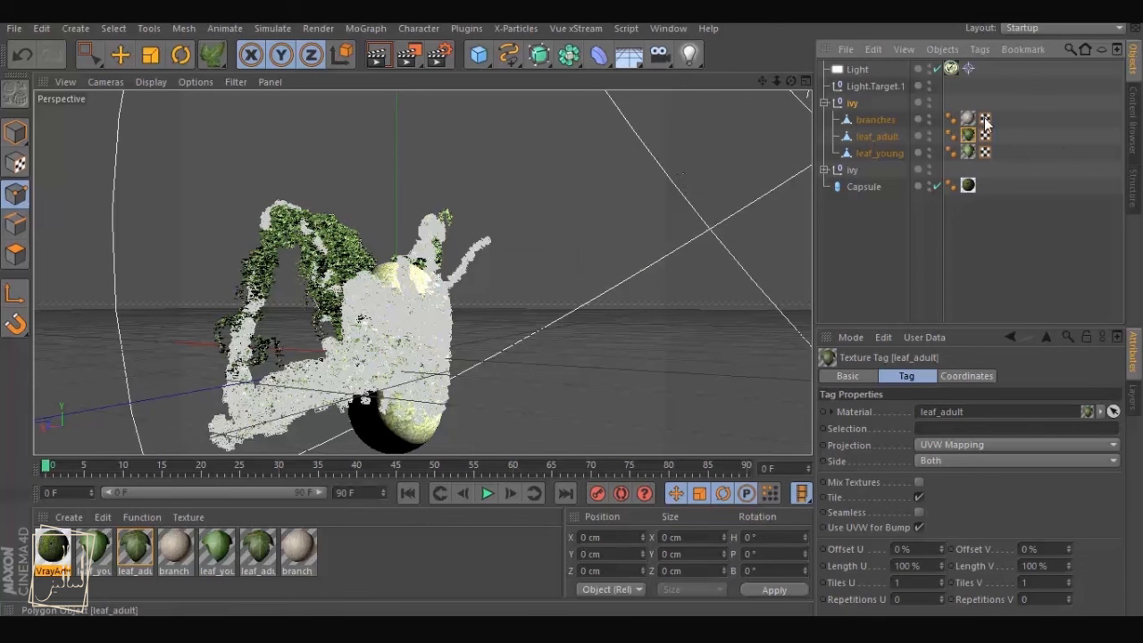
mouse_move(975, 143)
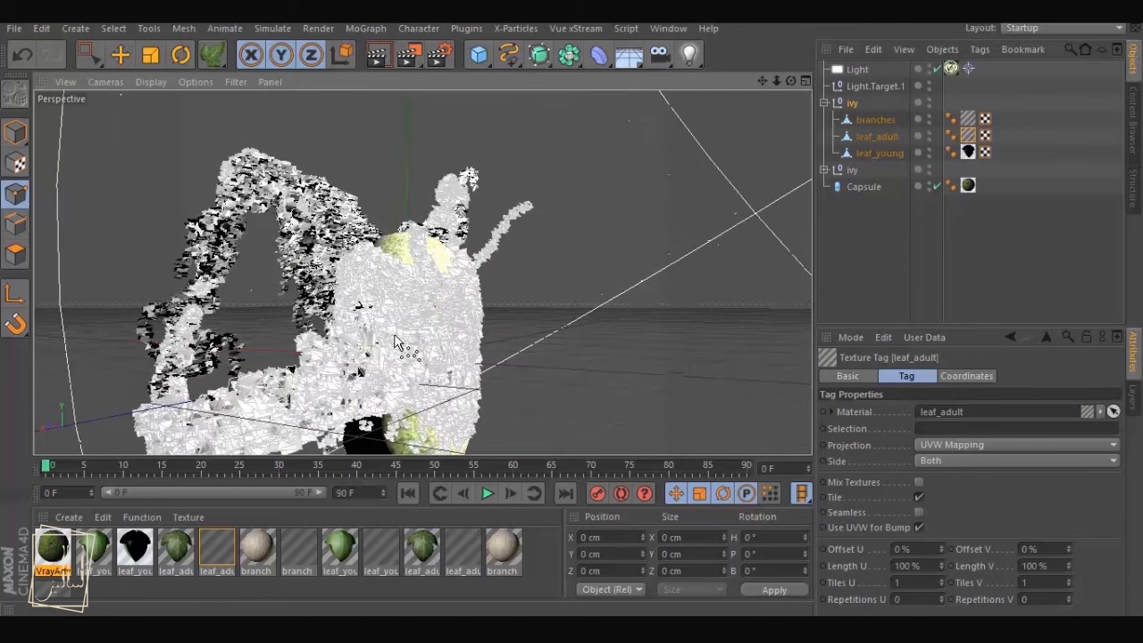
drag(397, 343, 464, 300)
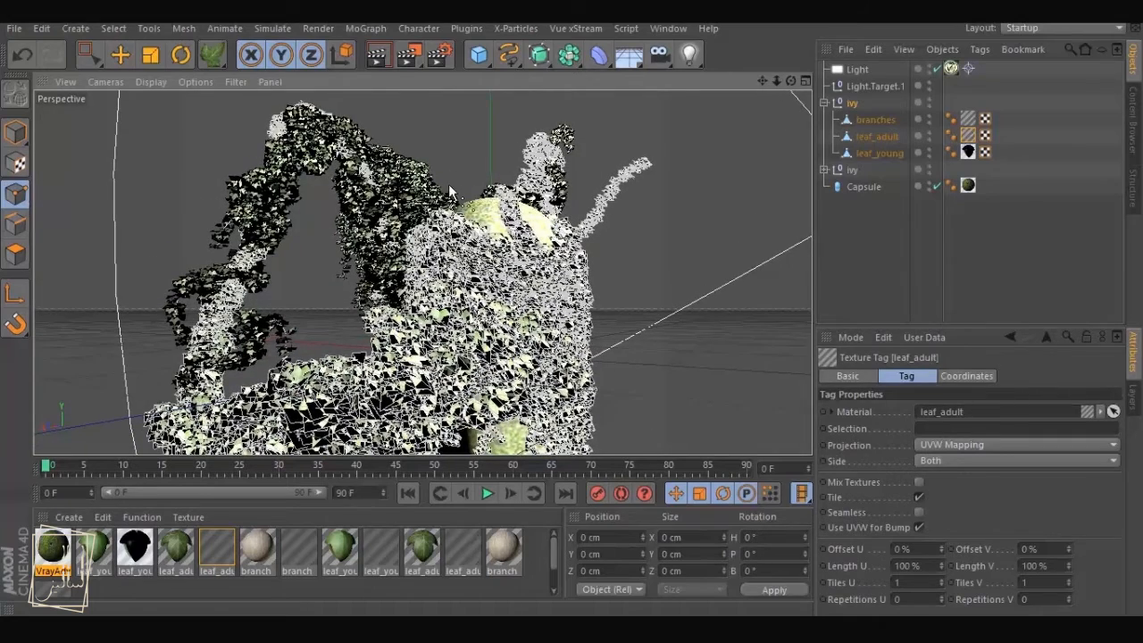
mouse_move(437, 54)
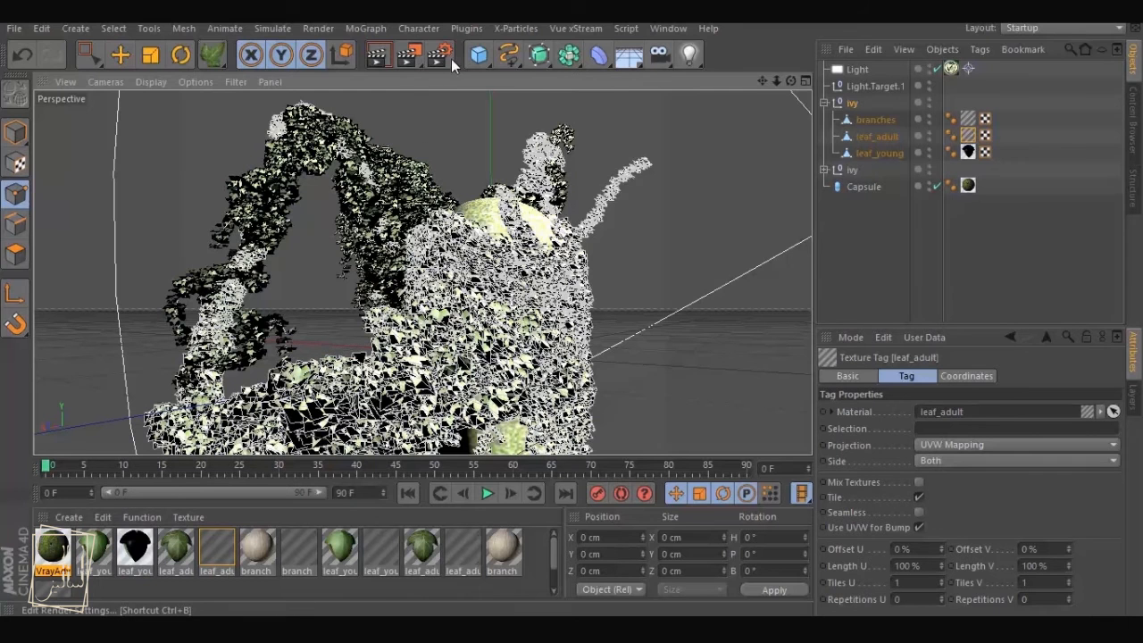
Switch the Render Settings renderer to VrayBridge
click(439, 53)
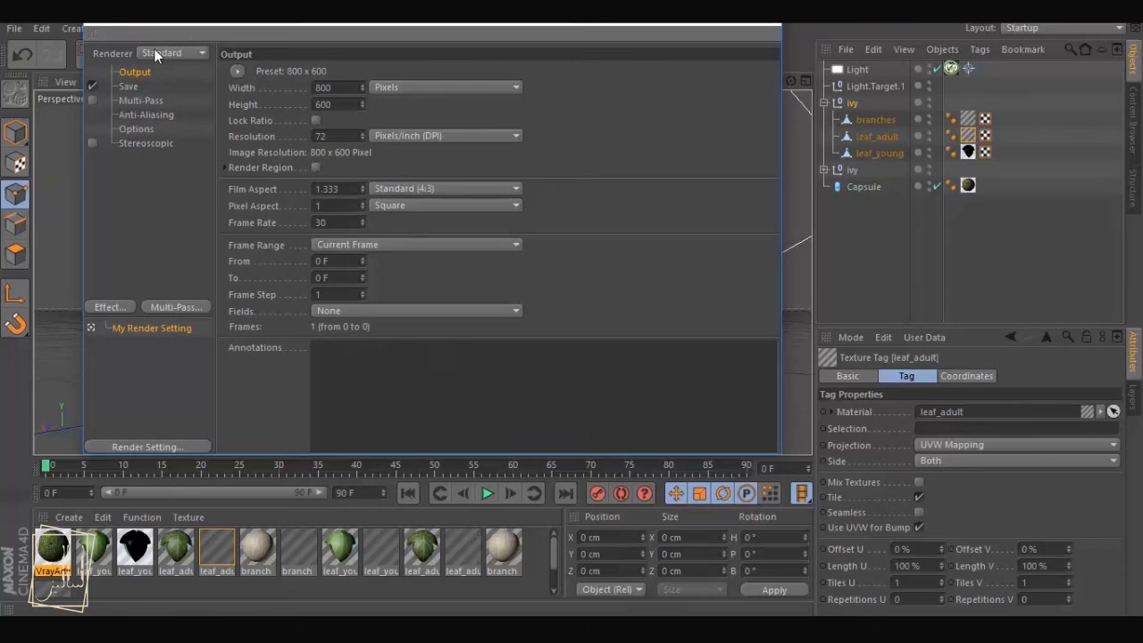
click(172, 54)
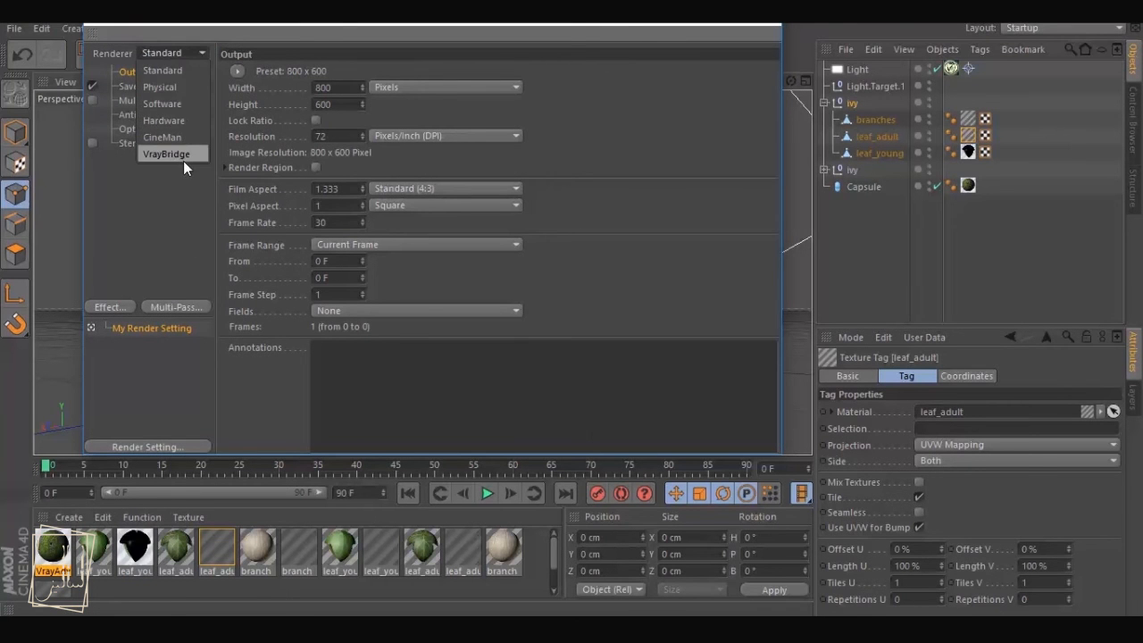
click(166, 153)
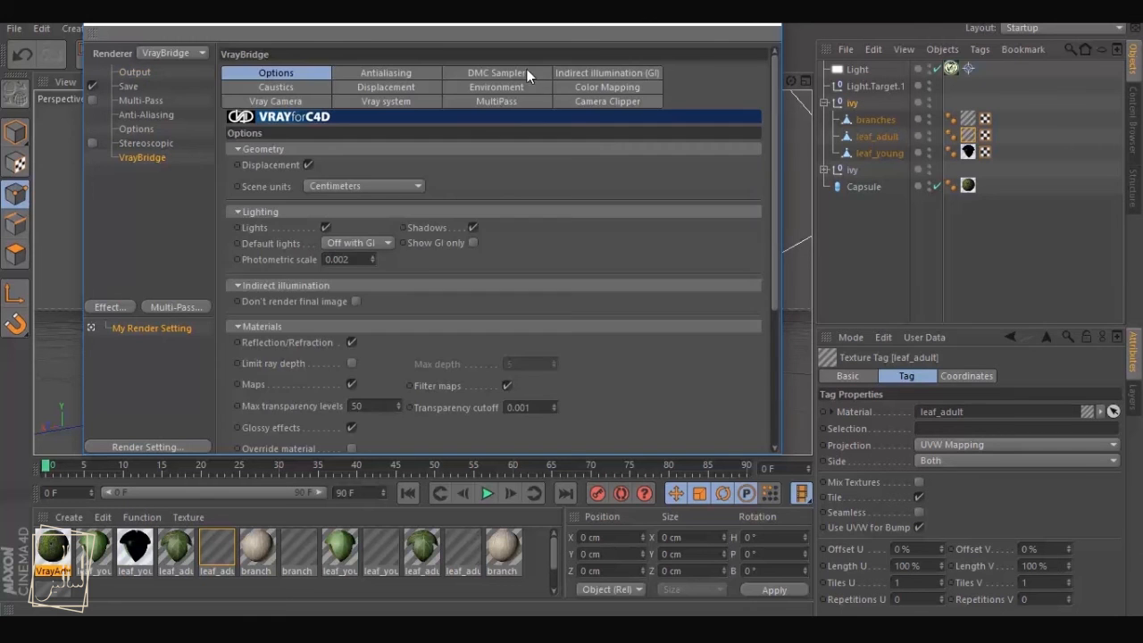
Choose the 01_IR-LC_very very fast GI preset under Indirect Illumination
click(607, 71)
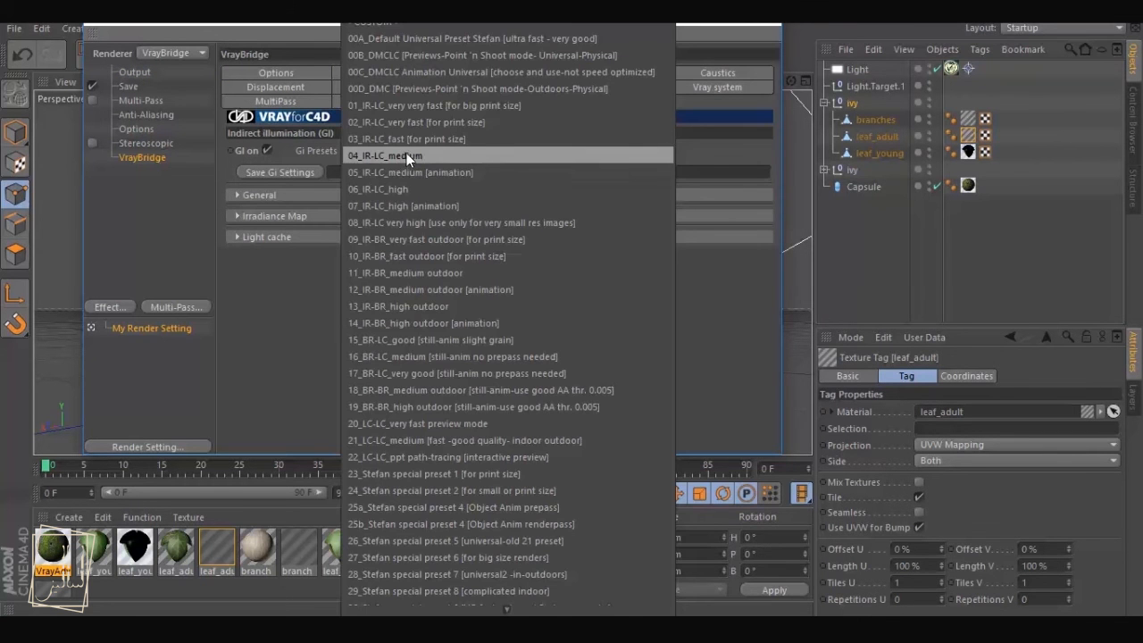
mouse_move(429, 105)
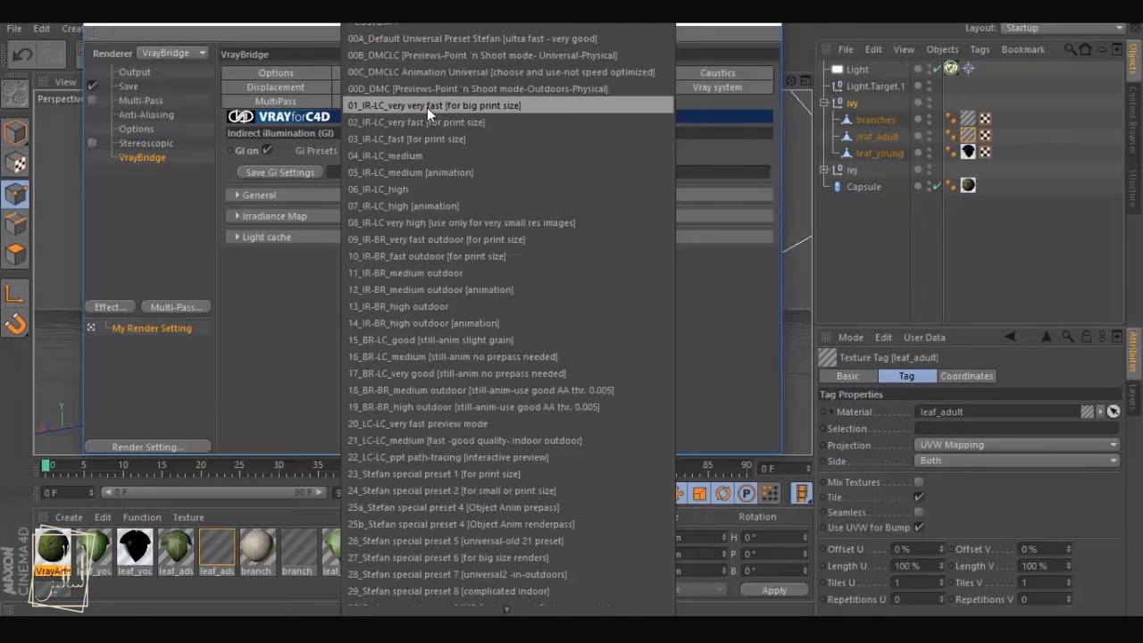
click(434, 105)
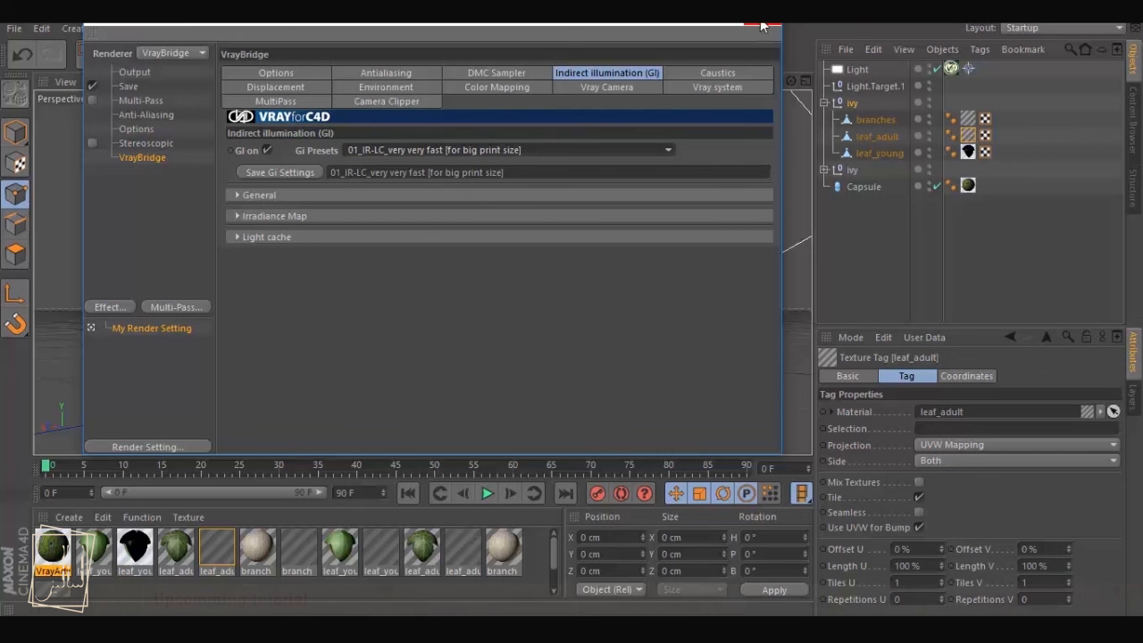
click(386, 71)
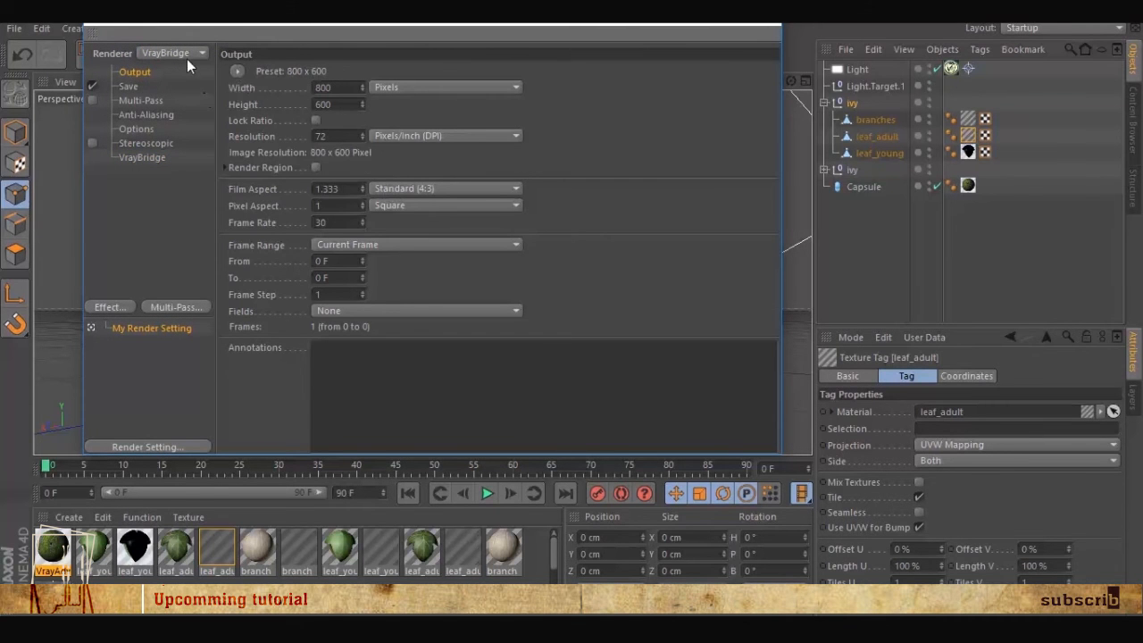
Set the render save path to a TIFF file named 'vray' on the Desktop
click(128, 86)
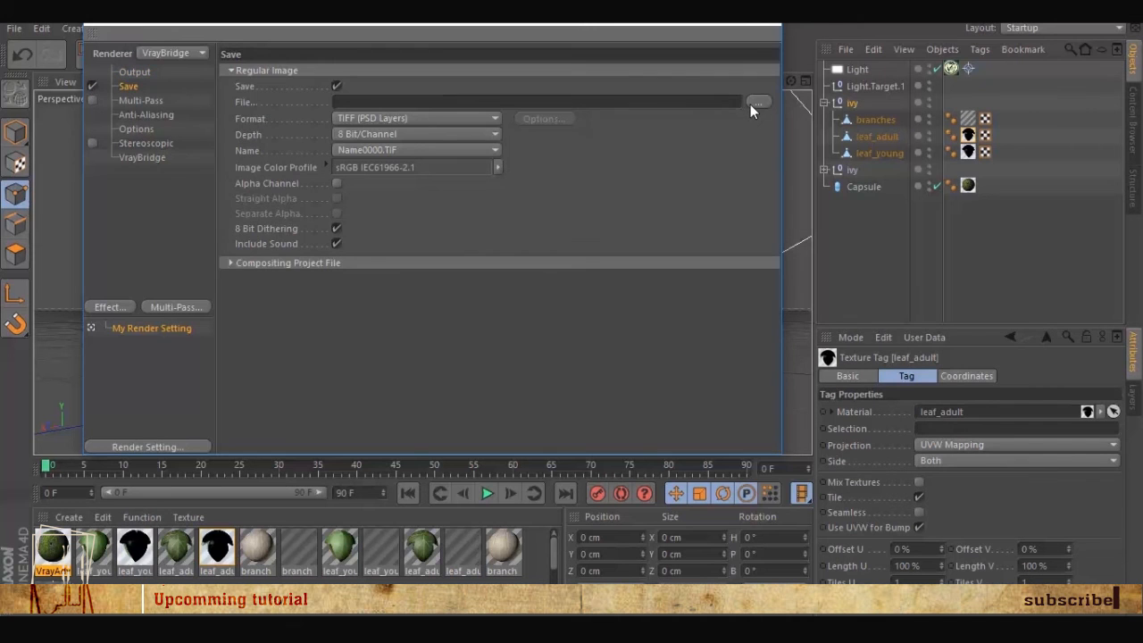
click(758, 102)
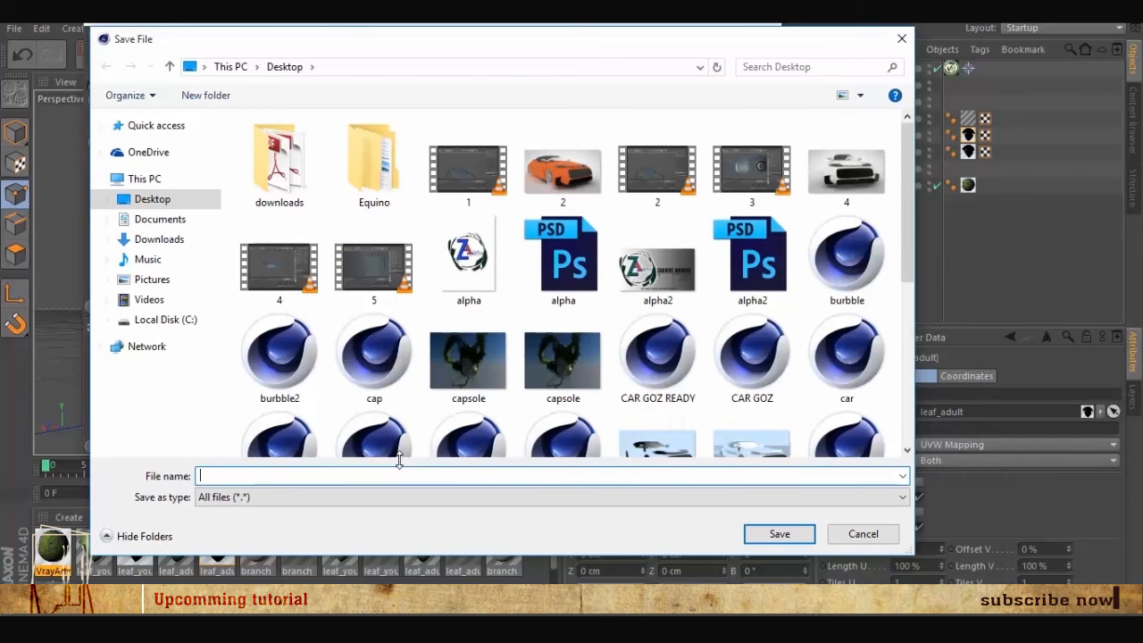
text(vray tut)
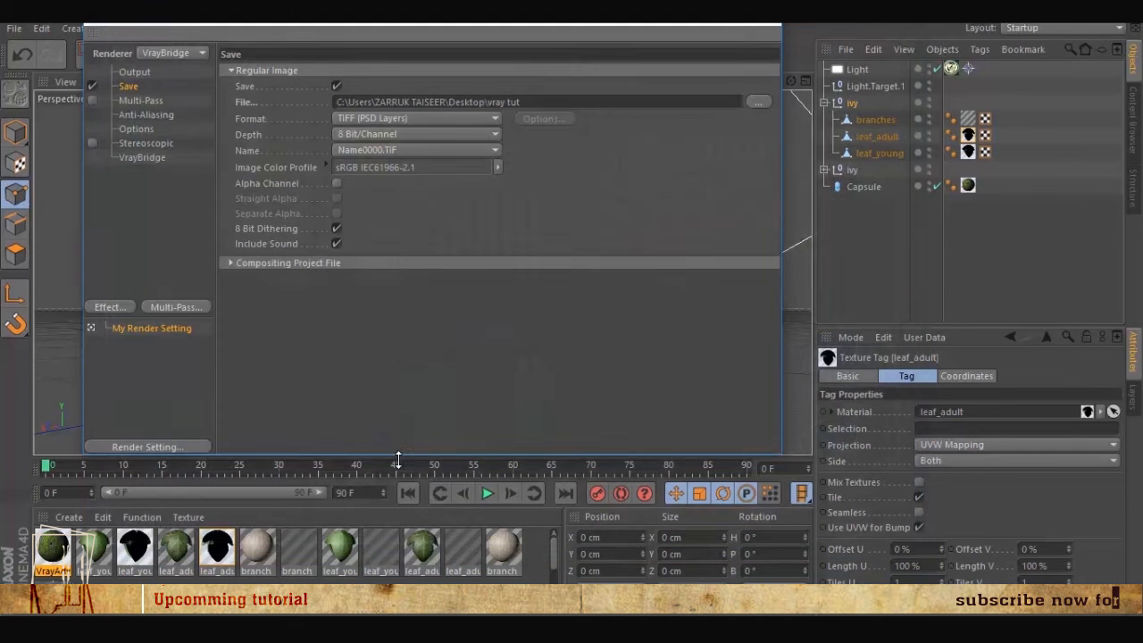
click(414, 118)
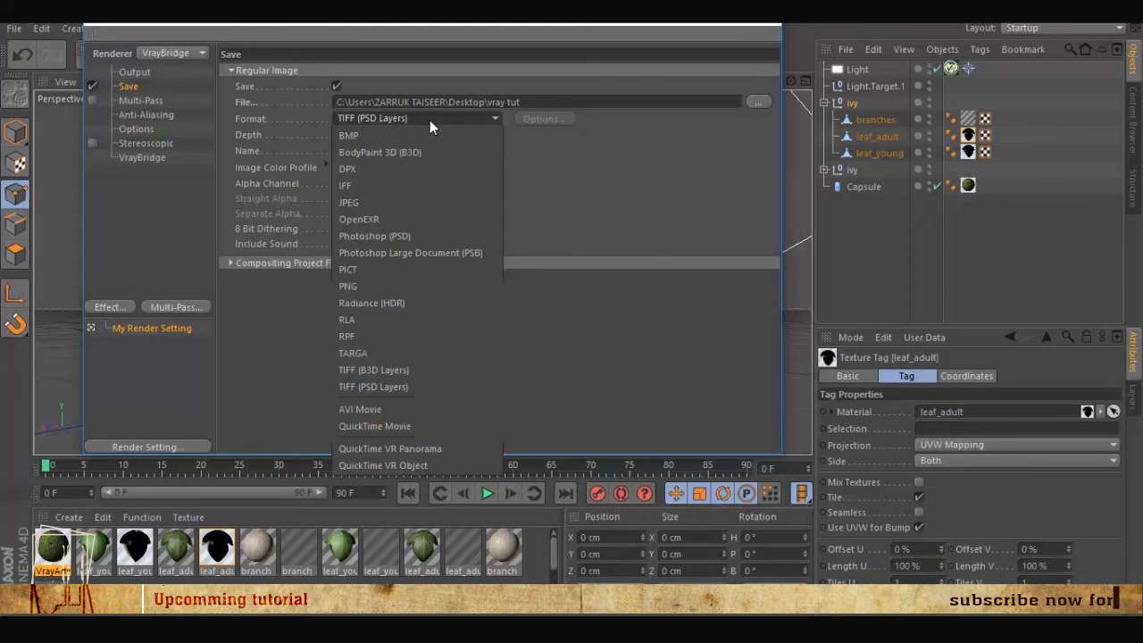
click(372, 385)
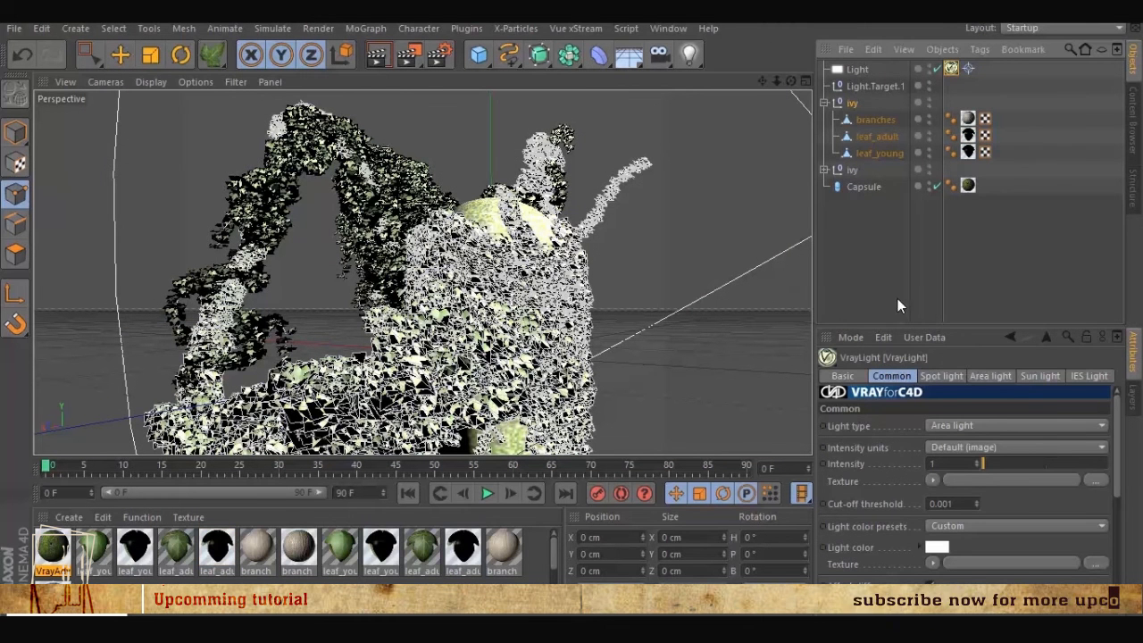
mouse_move(979, 391)
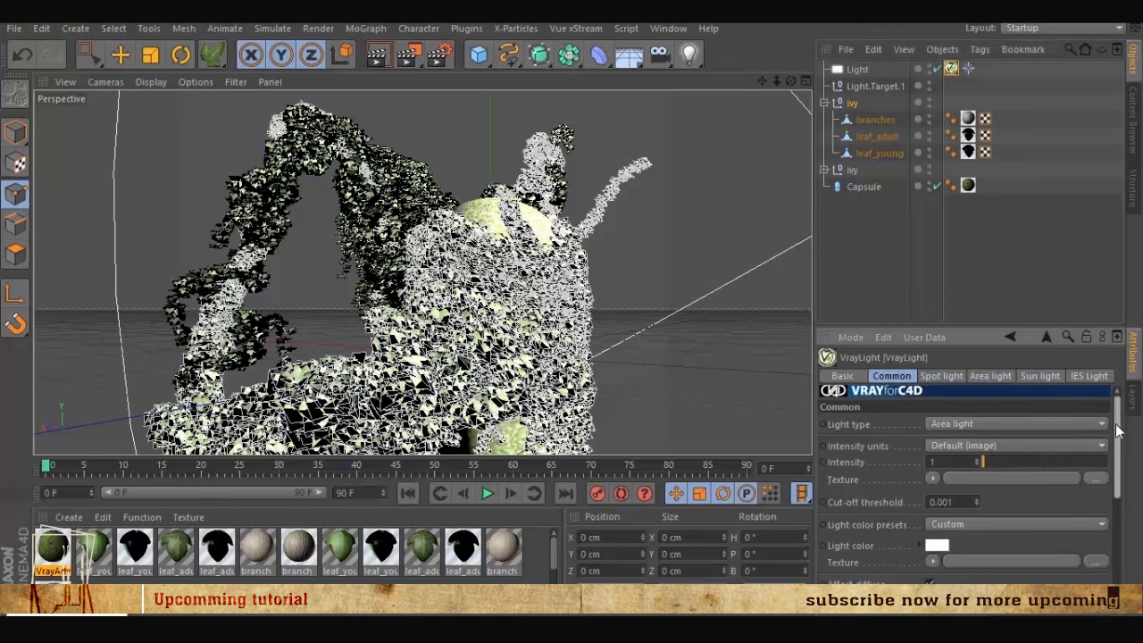
Enable shadows on the VrayLight and bring up its Sun light settings
scroll(down, 3)
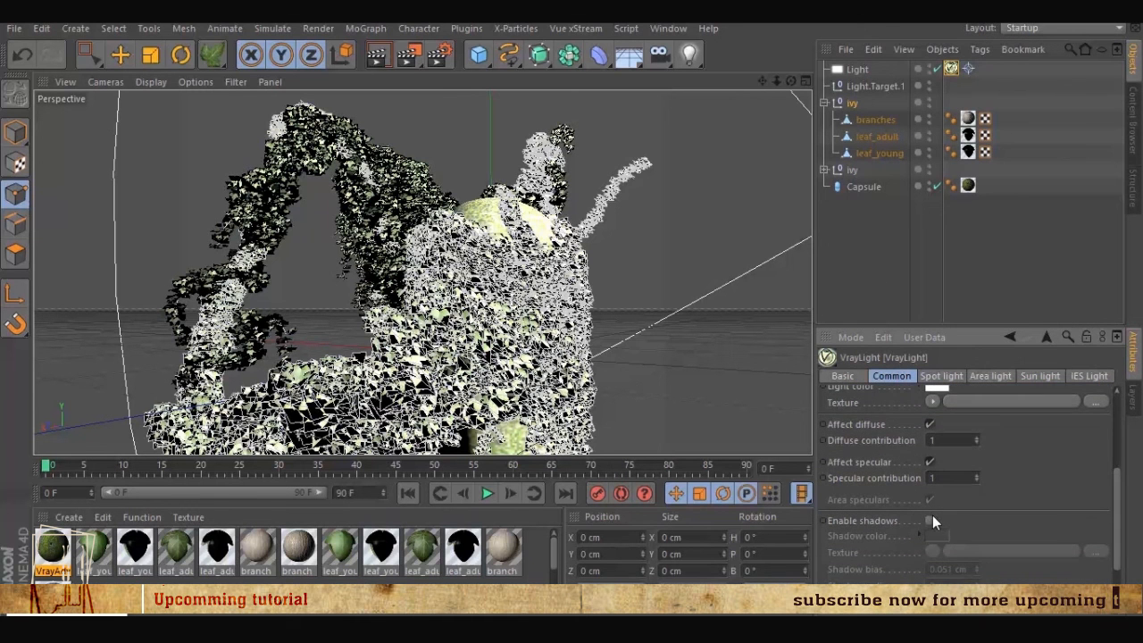
click(929, 522)
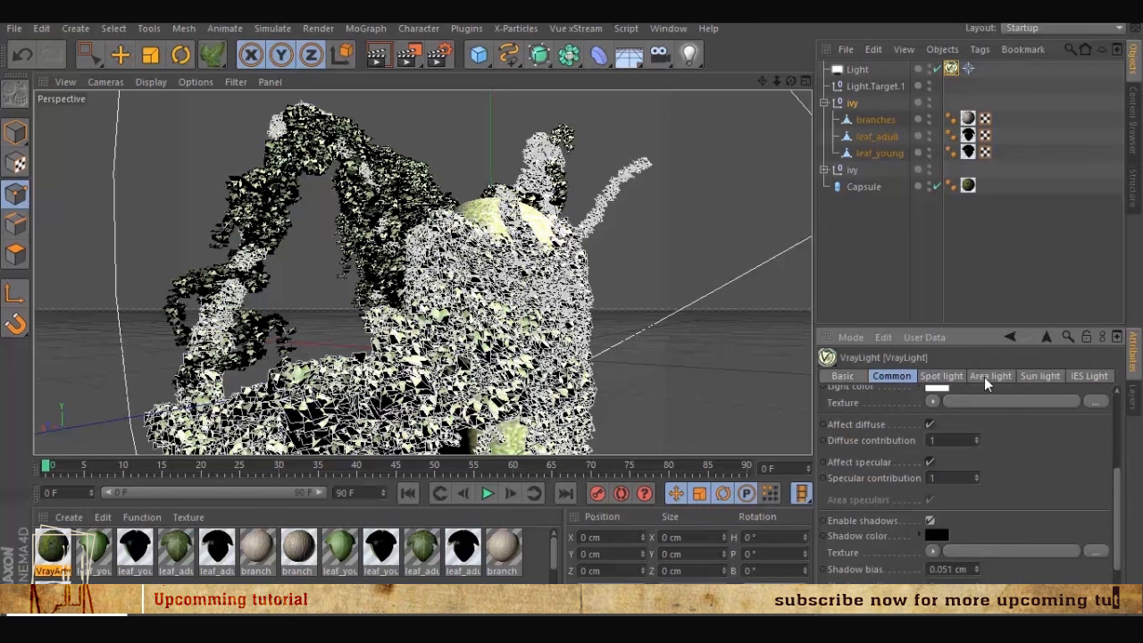
click(989, 375)
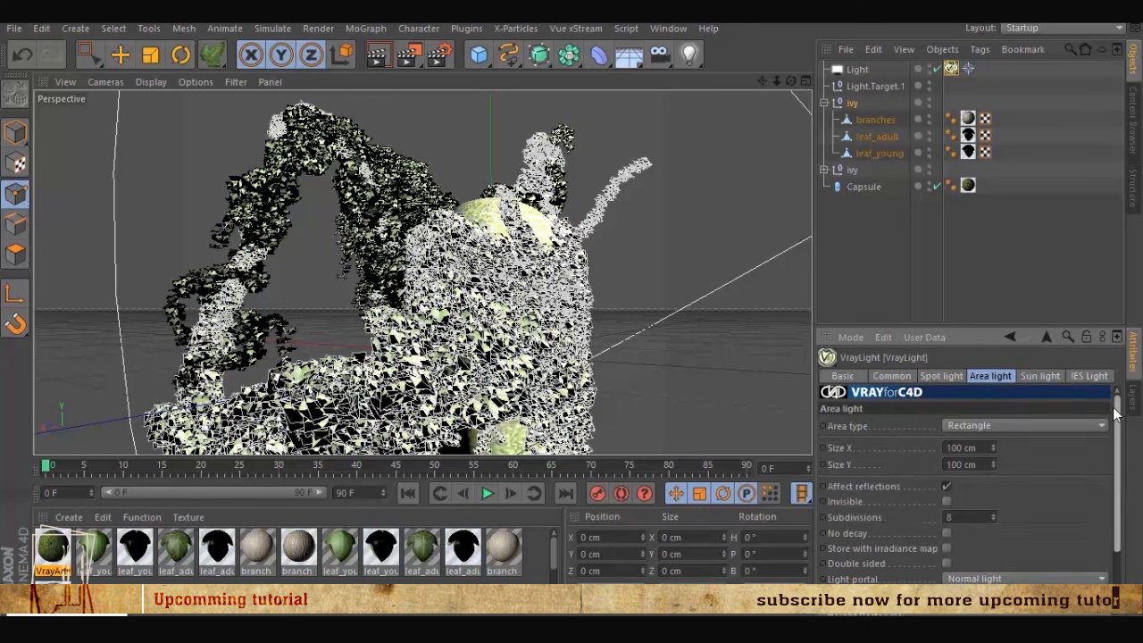
click(1039, 375)
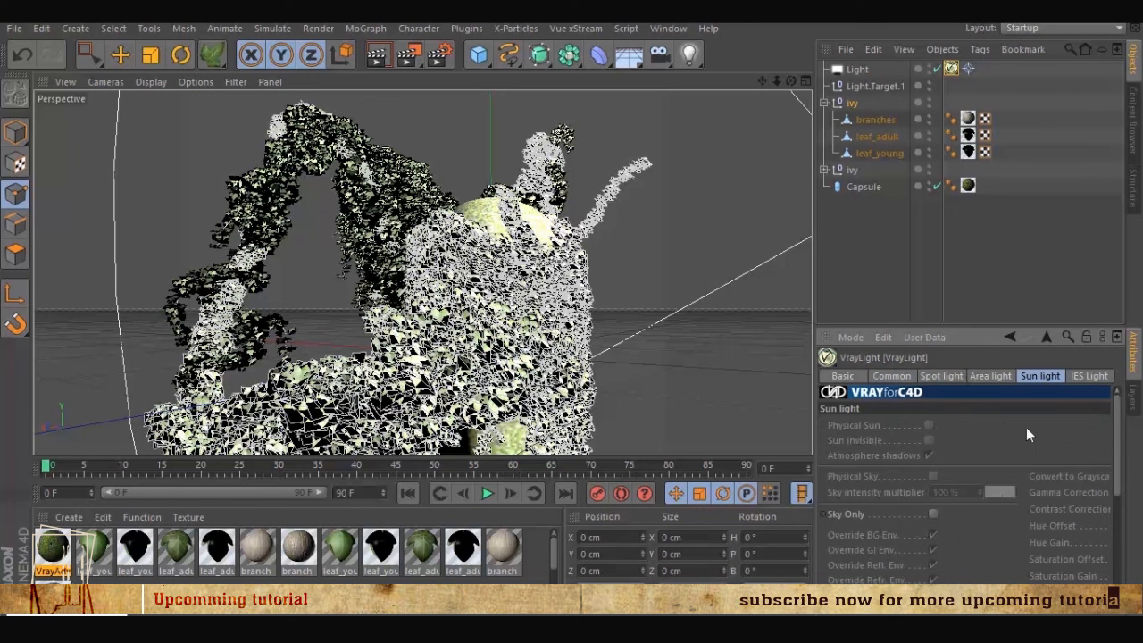
mouse_move(929, 429)
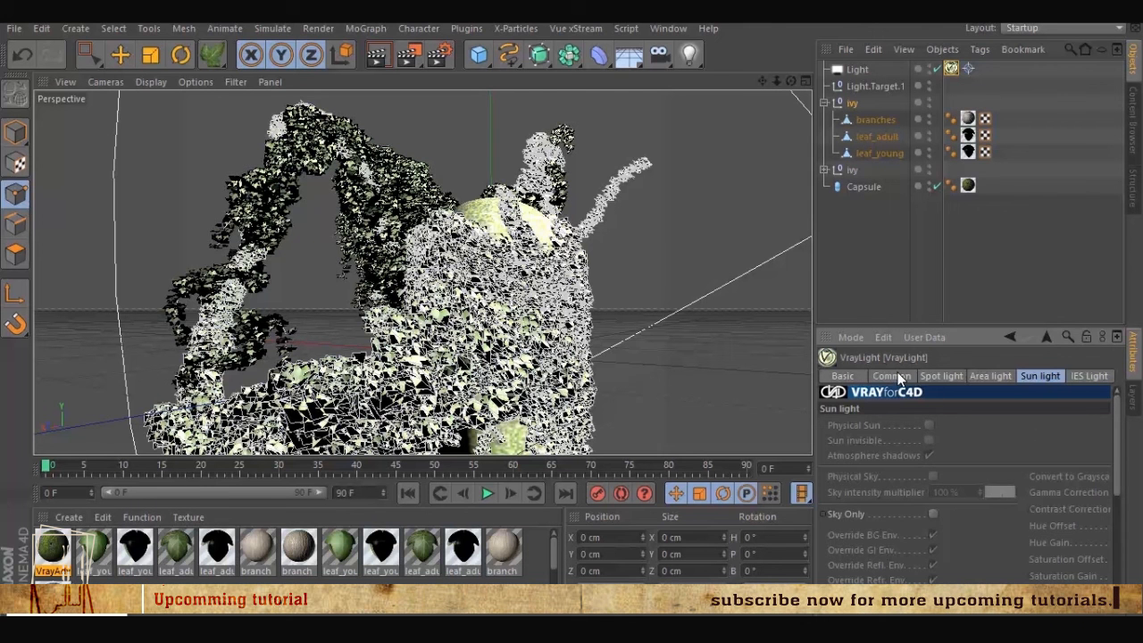
Make the V-Ray light an Infinite light with Physical Sun and Physical Sky enabled
click(890, 375)
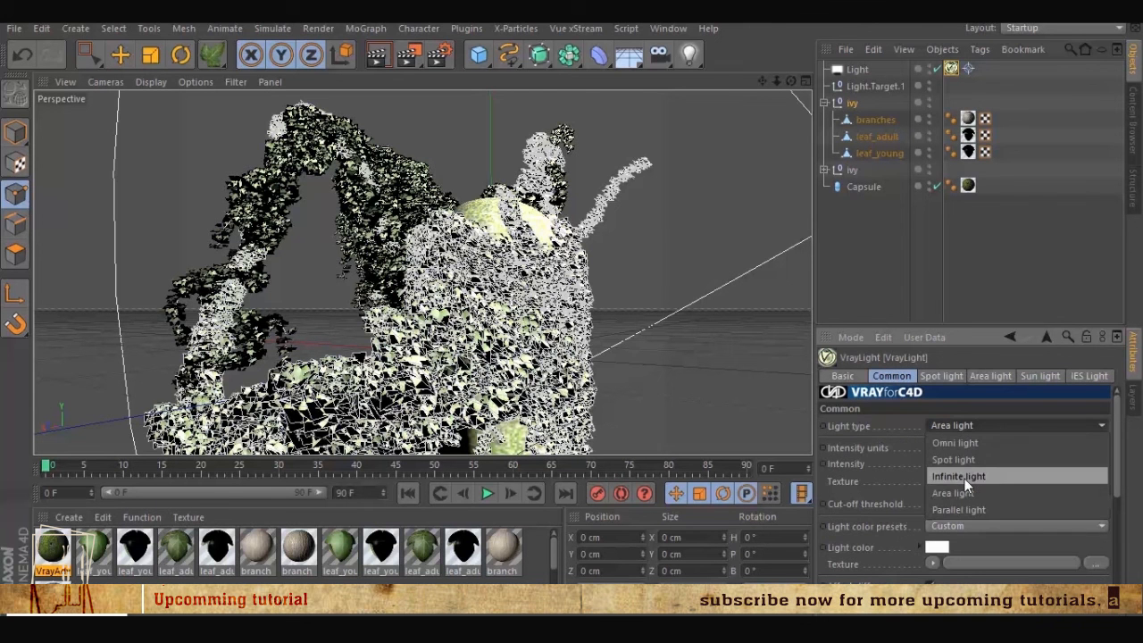
click(957, 475)
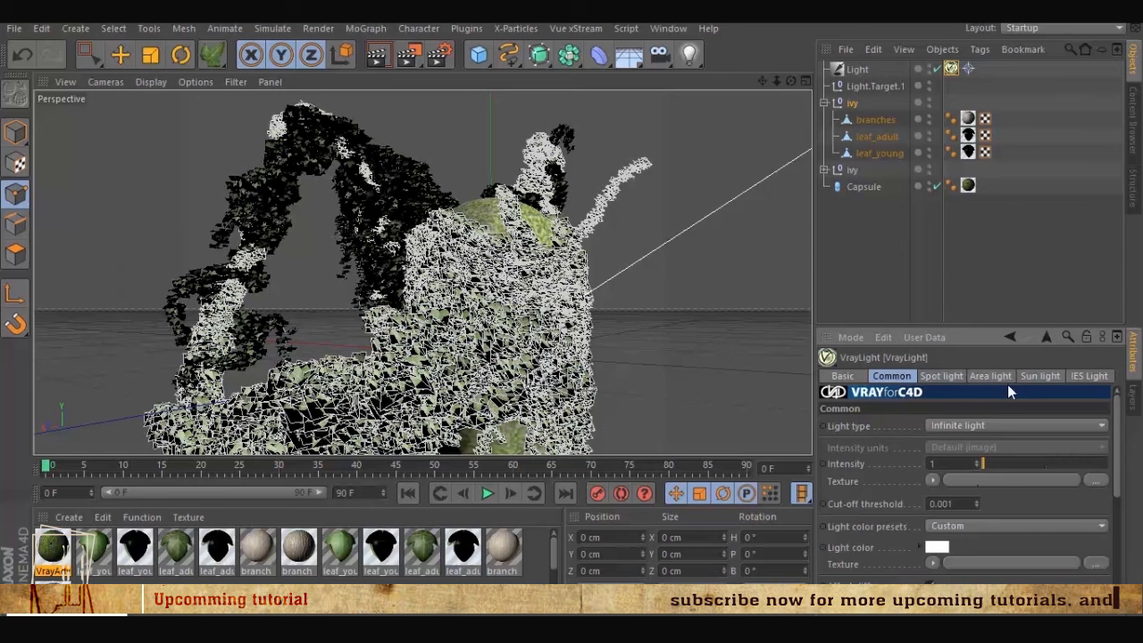
click(1039, 375)
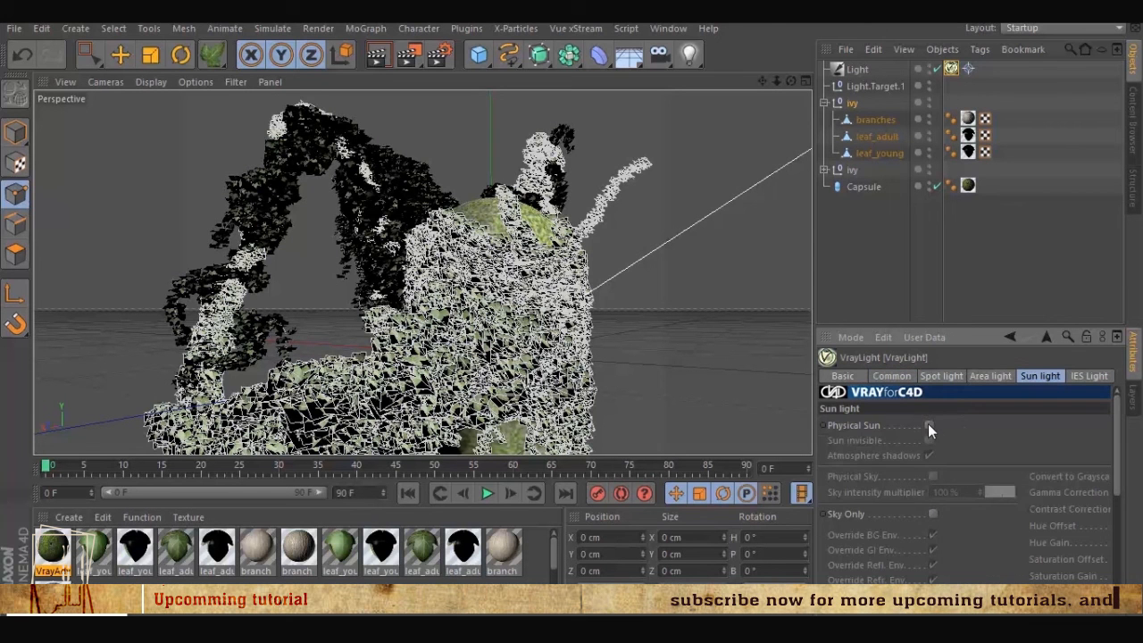
click(931, 425)
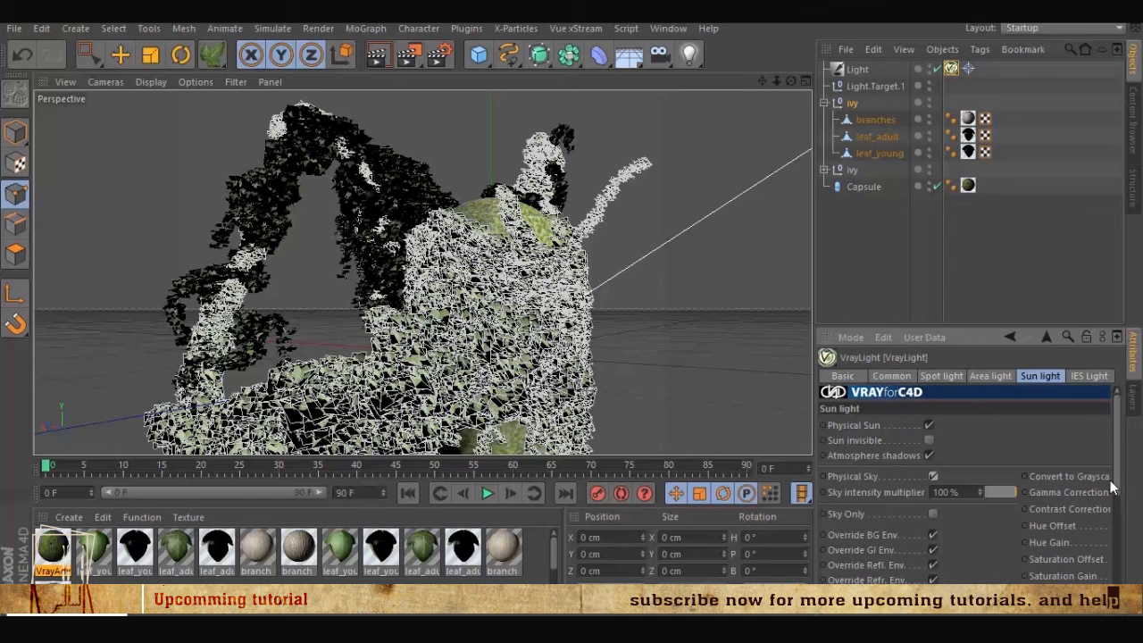
Review the Area and Spot light settings and return to the Common settings
click(989, 375)
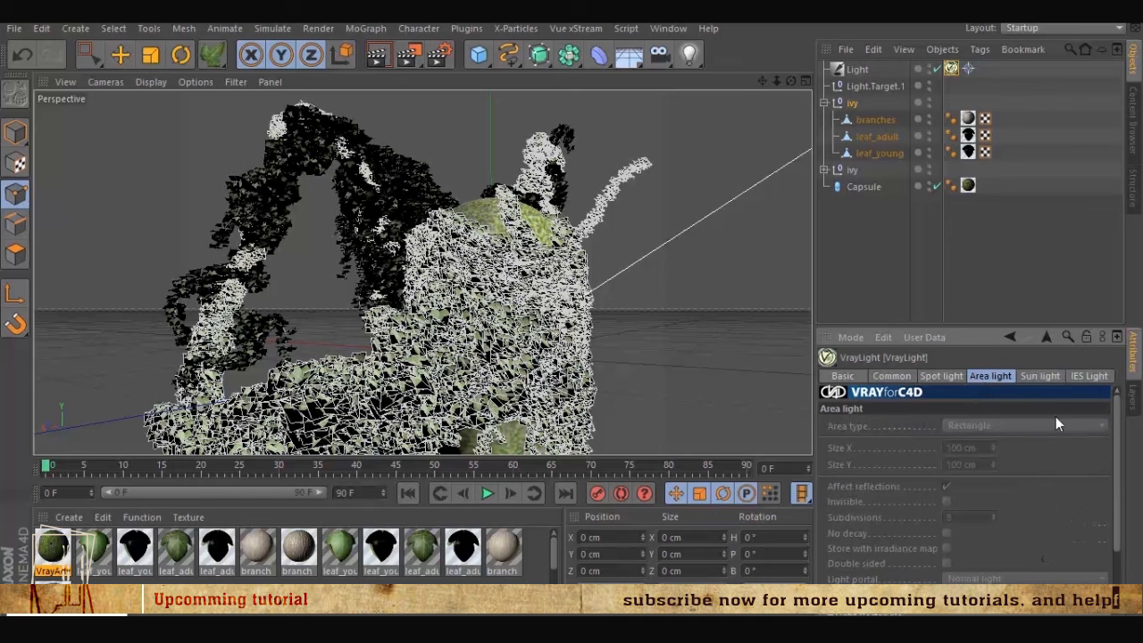
click(939, 375)
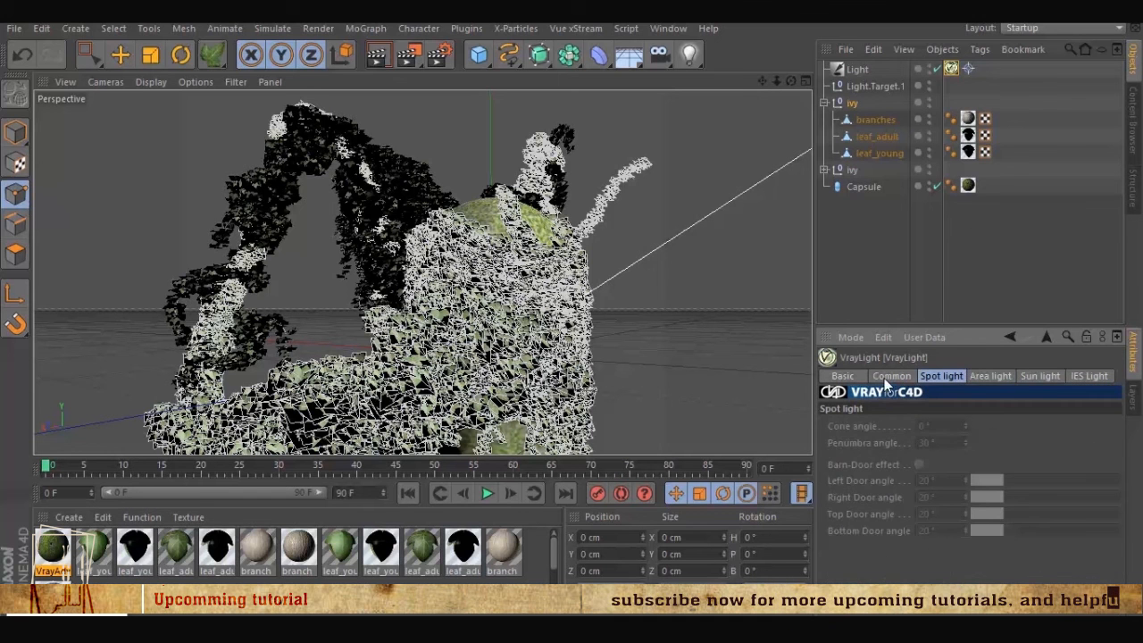
click(891, 376)
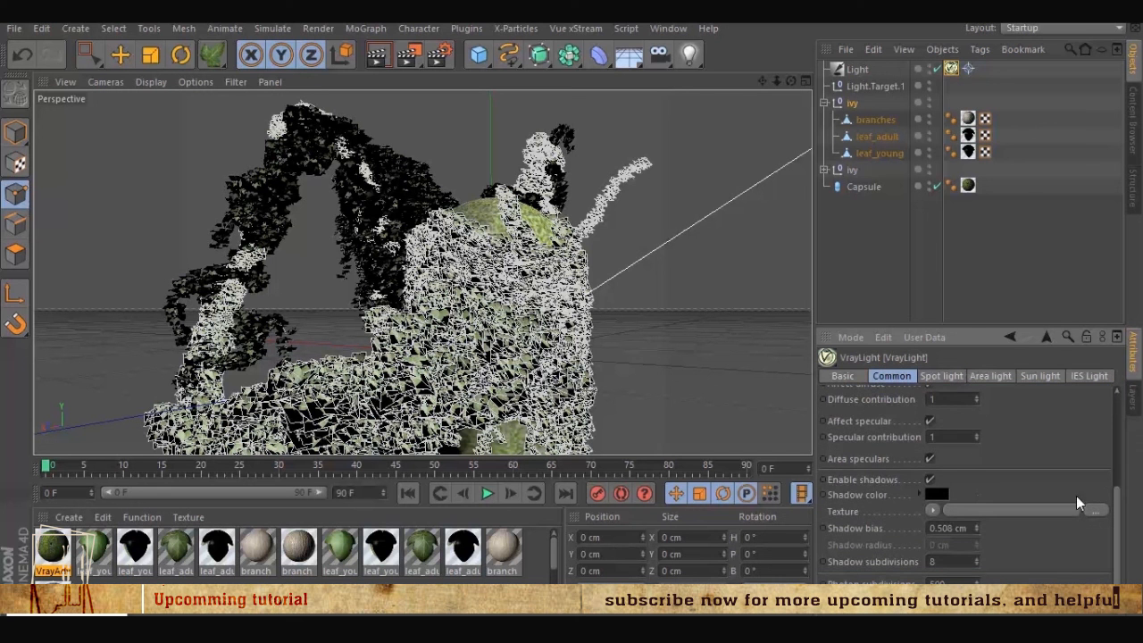
Set the V-Ray light's shadow colour to a dark green shade
click(936, 495)
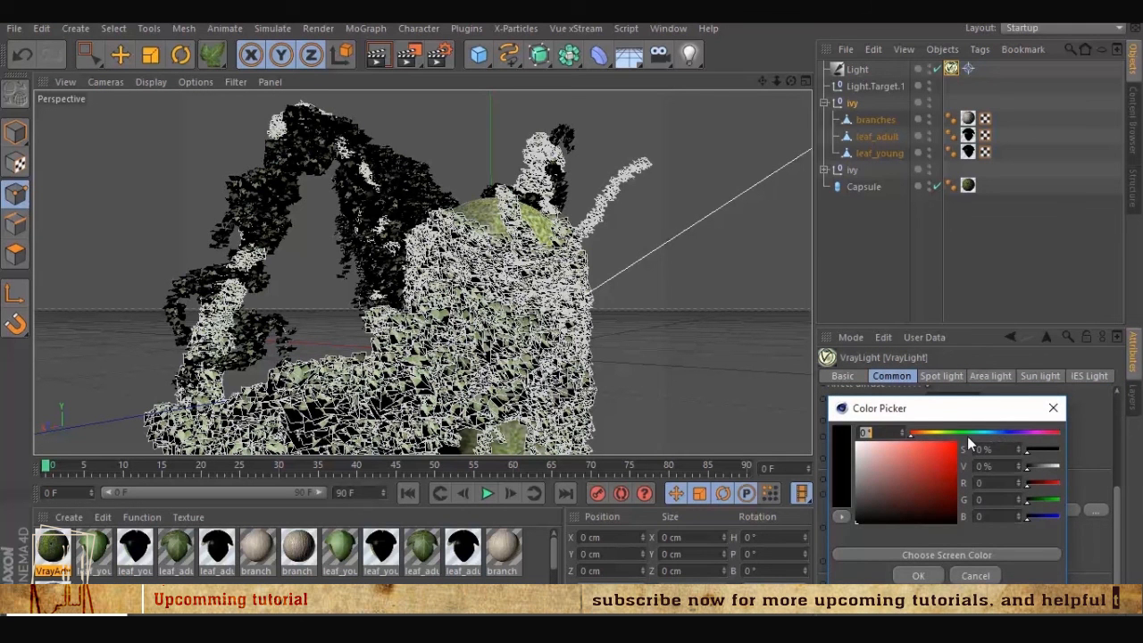
click(900, 516)
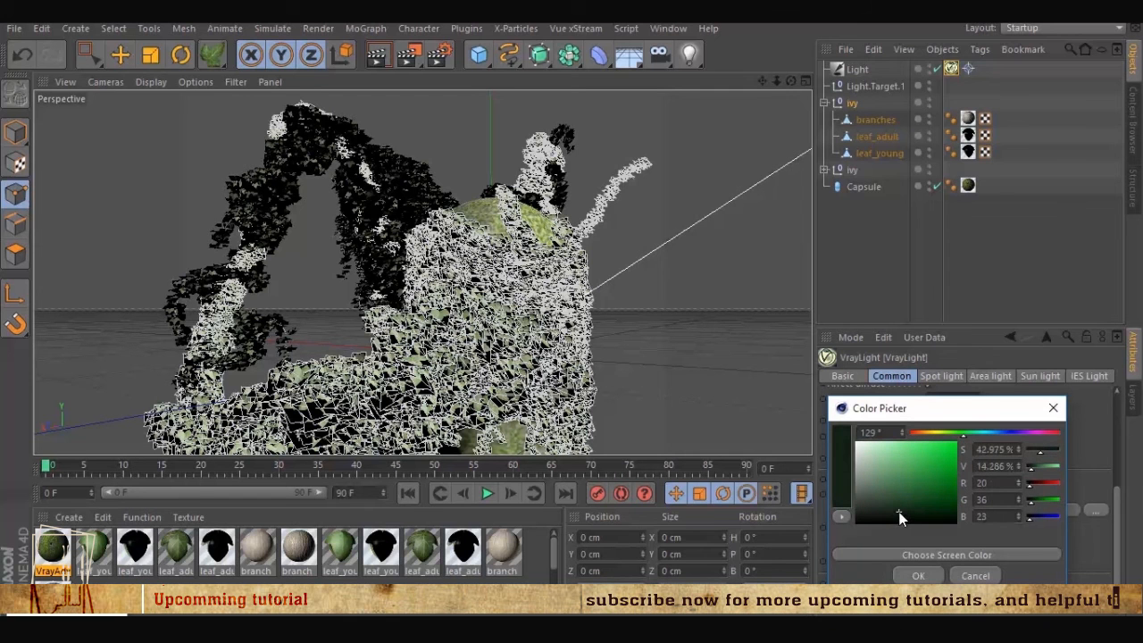